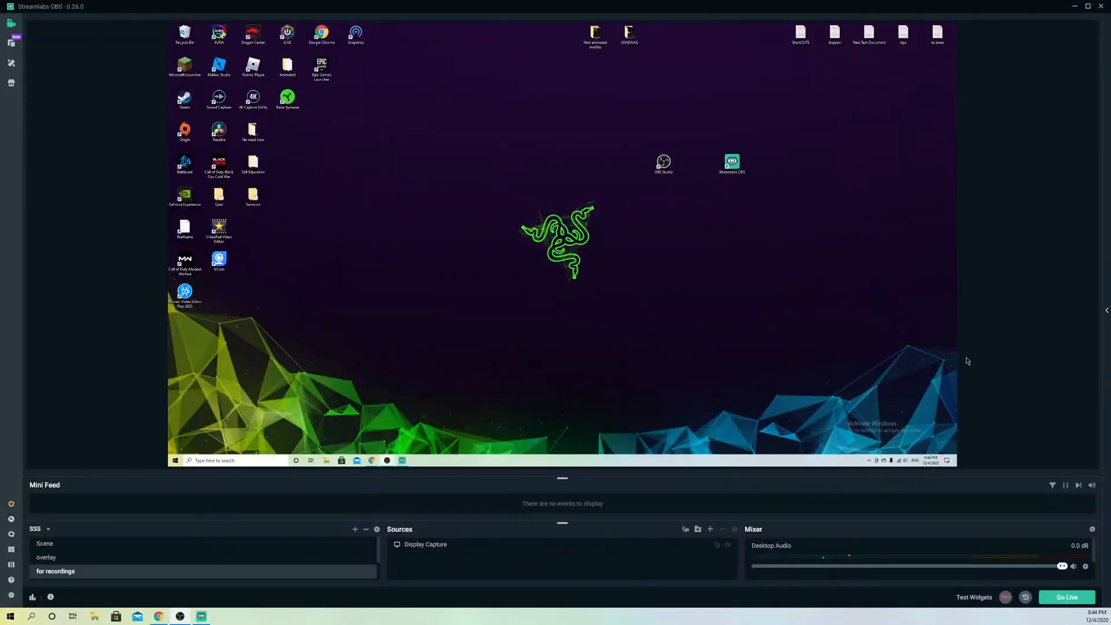
- Add a new Chatbox widget source named 'Chatbox (1)' above Display Capture
click(425, 544)
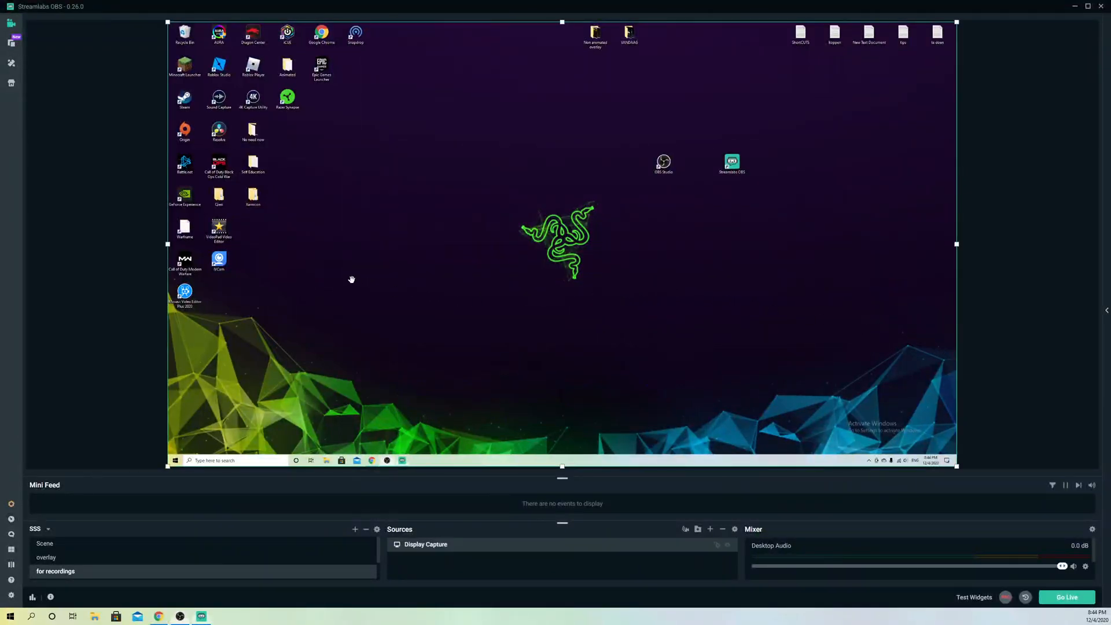
mouse_move(518, 189)
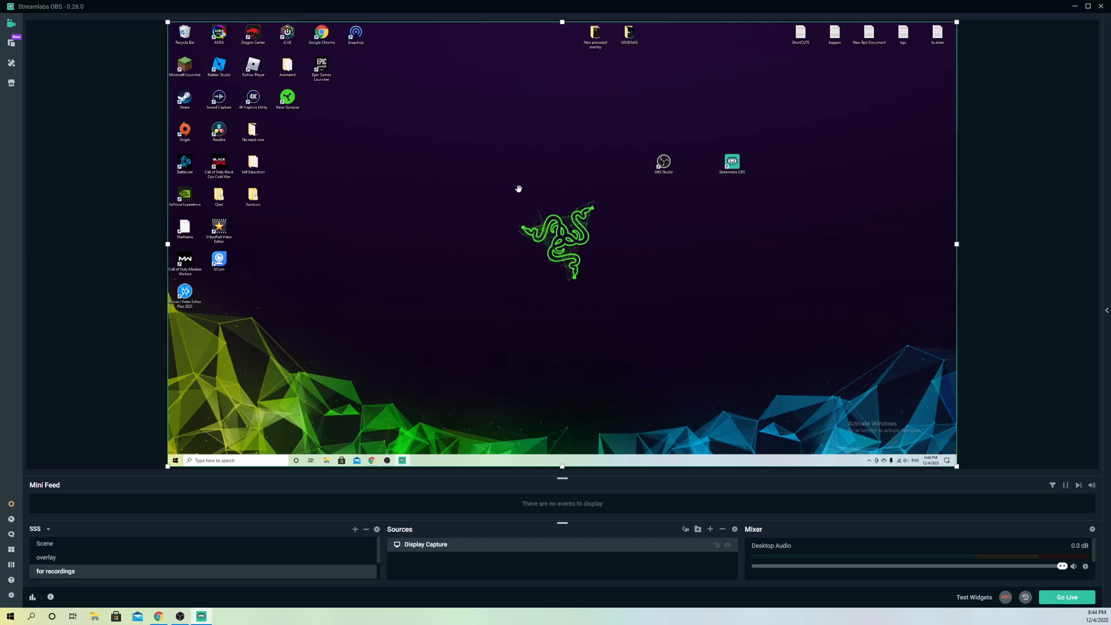
mouse_move(496, 239)
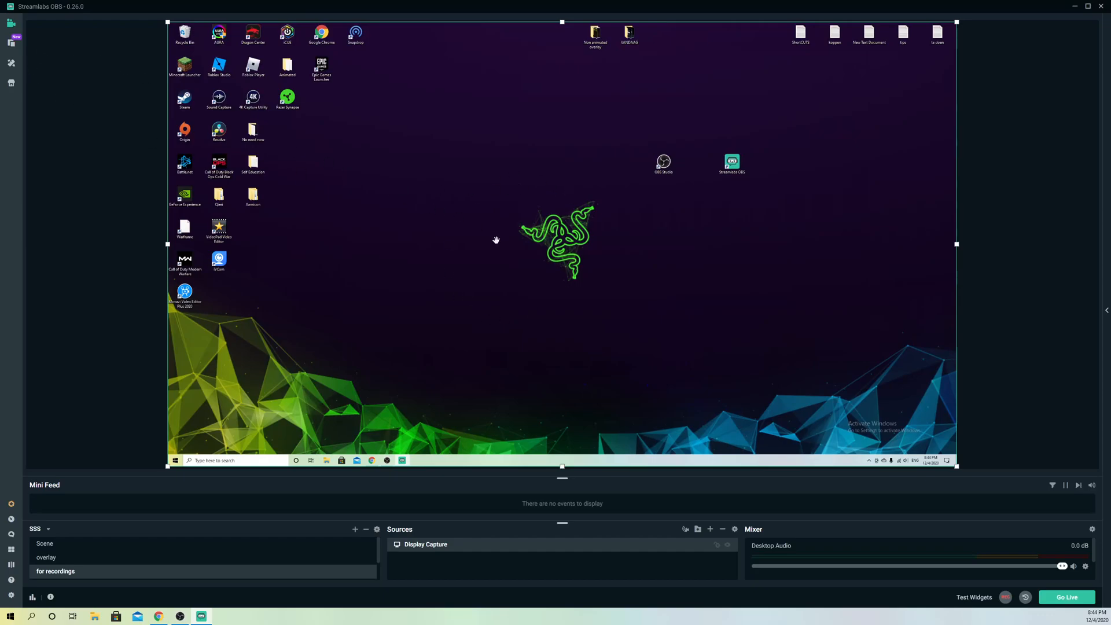
mouse_move(372, 326)
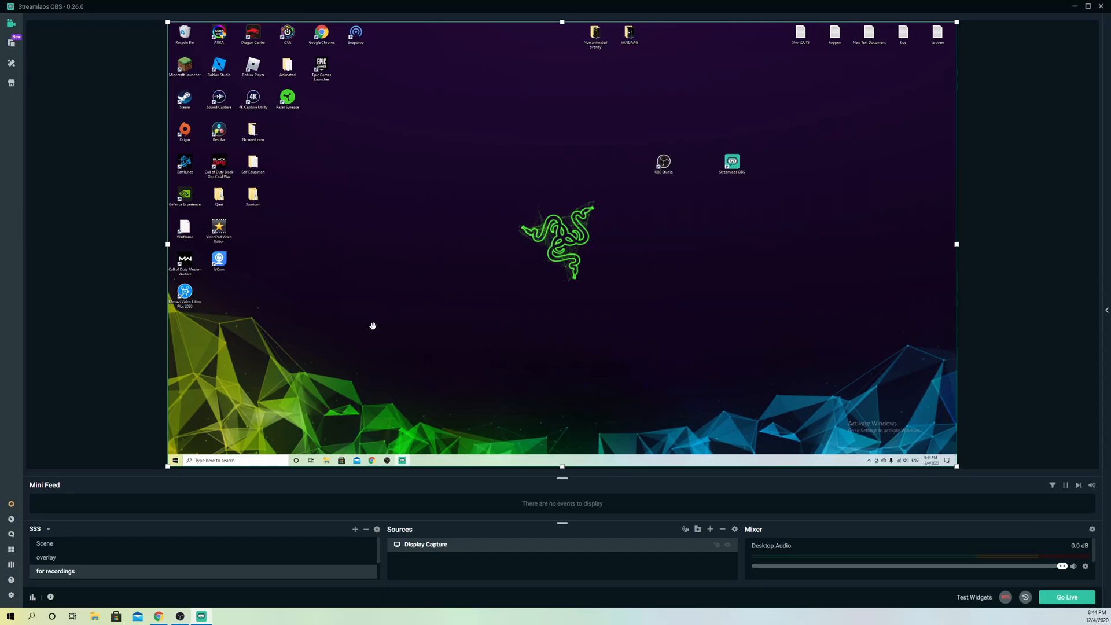
mouse_move(111, 334)
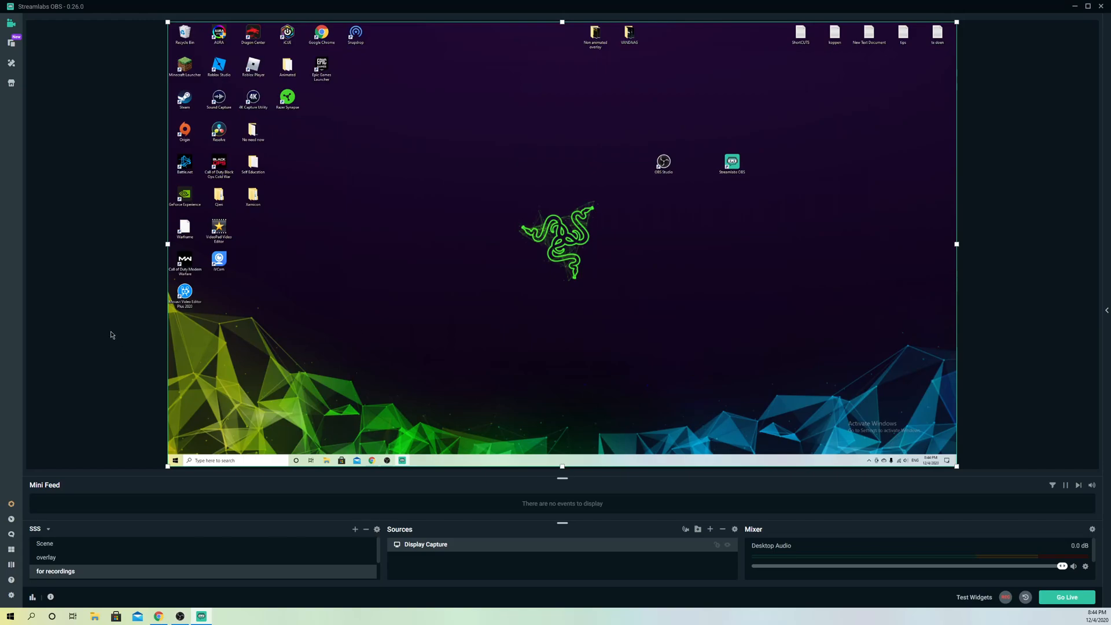
mouse_move(710, 530)
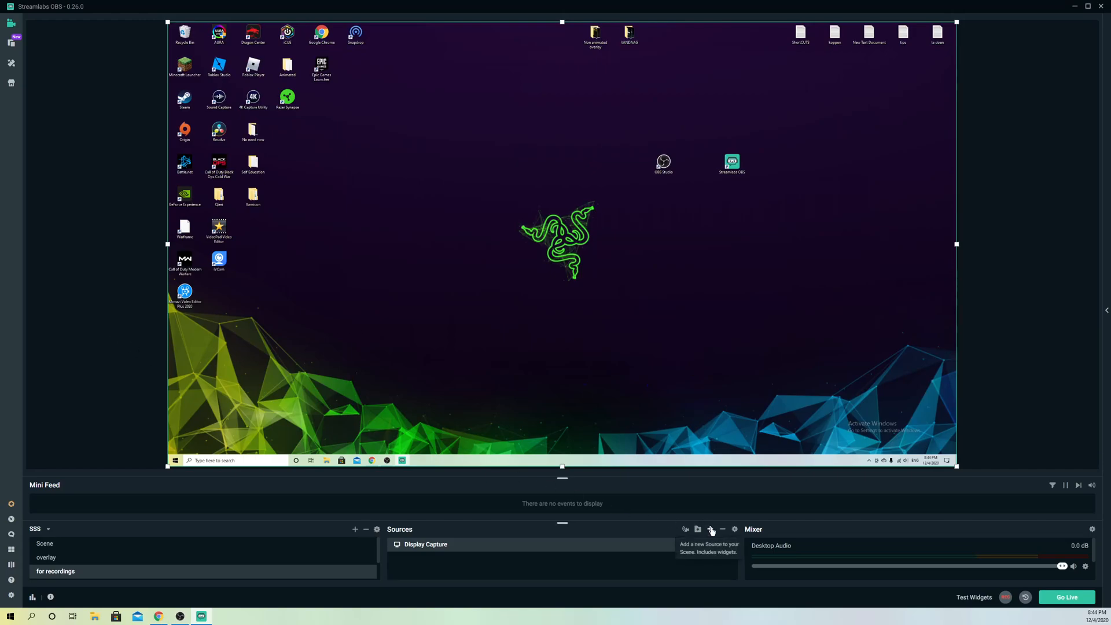
click(710, 529)
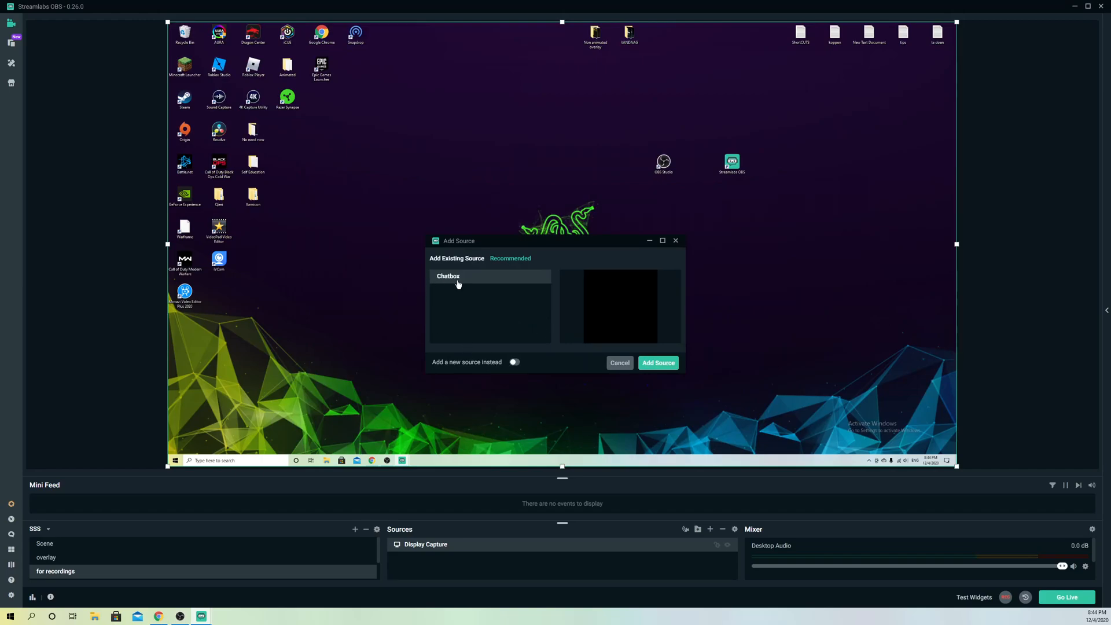
click(514, 362)
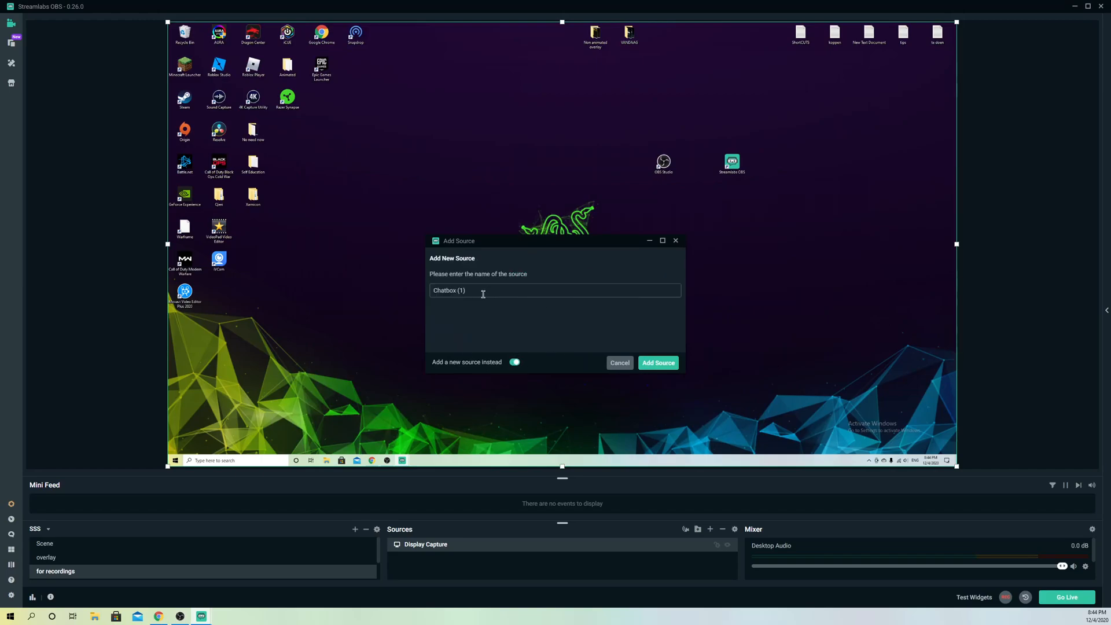
click(657, 362)
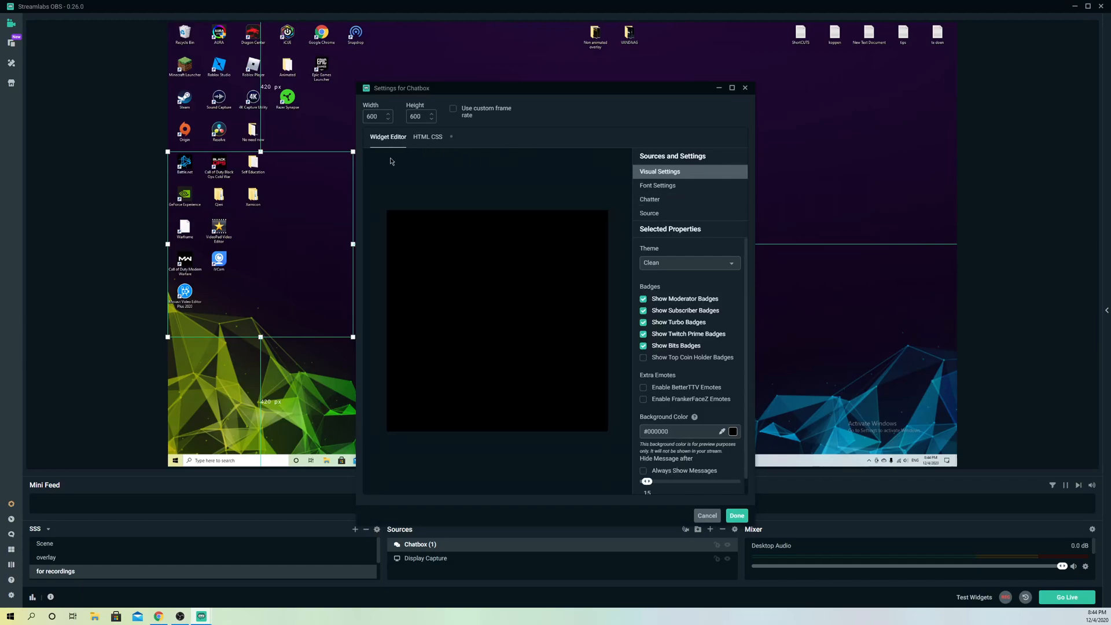
- Reposition the Chatbox, review its Visual, Font and Source settings, and finish with Done
click(735, 515)
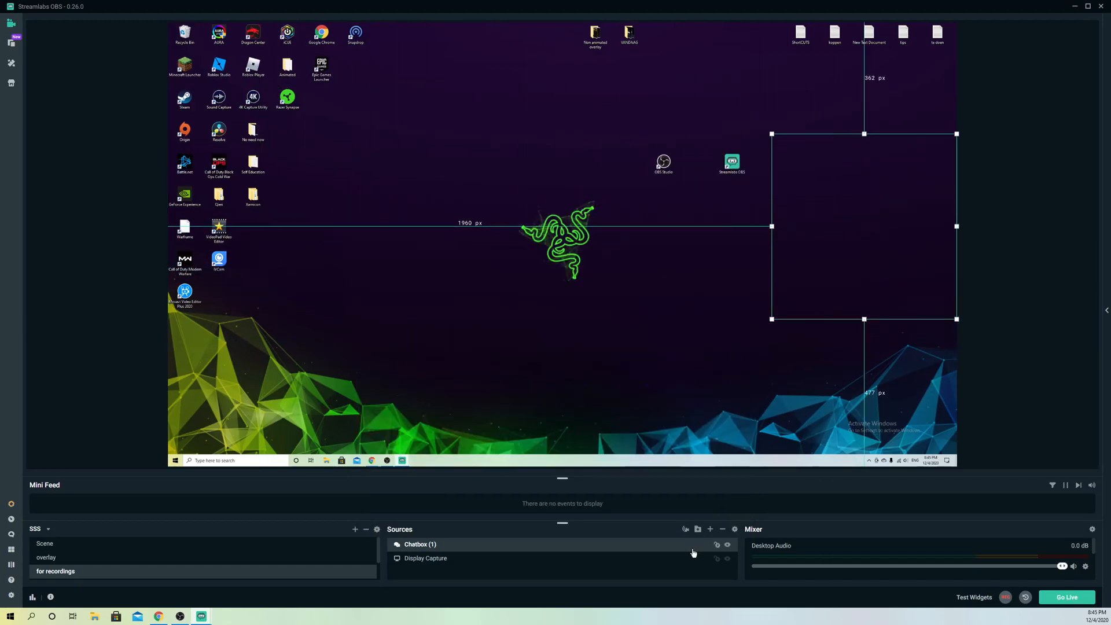
click(717, 544)
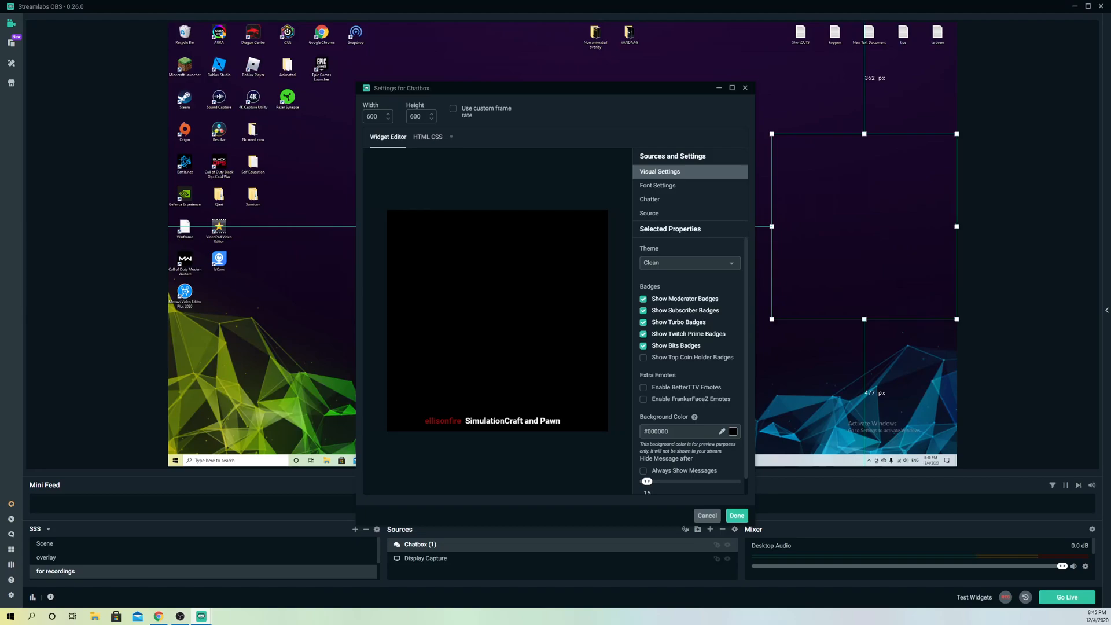
click(657, 185)
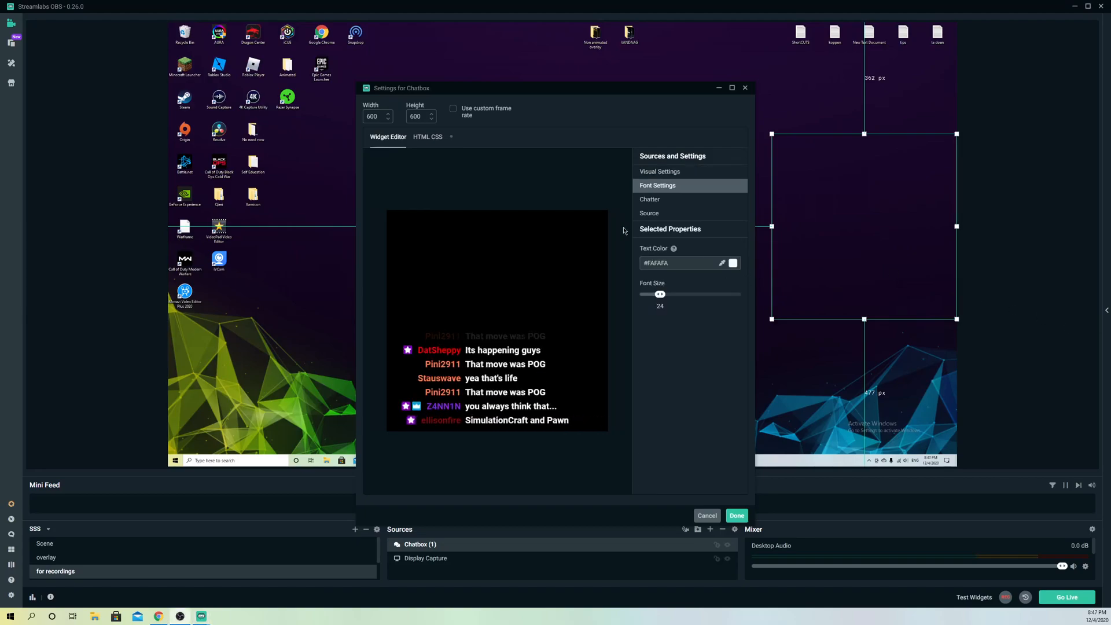
click(649, 213)
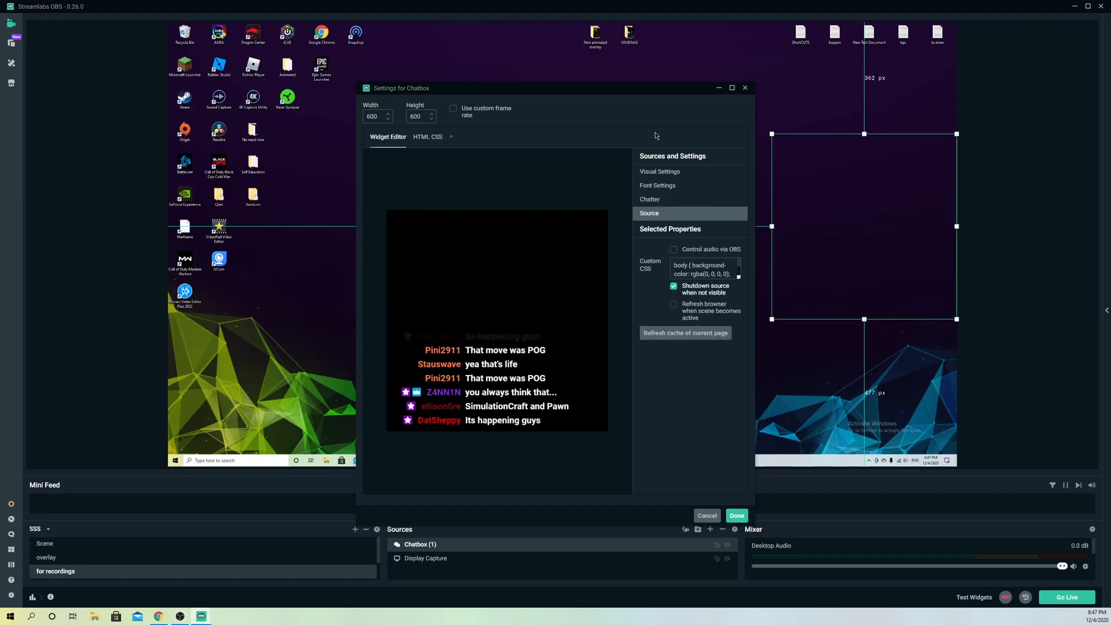
click(658, 170)
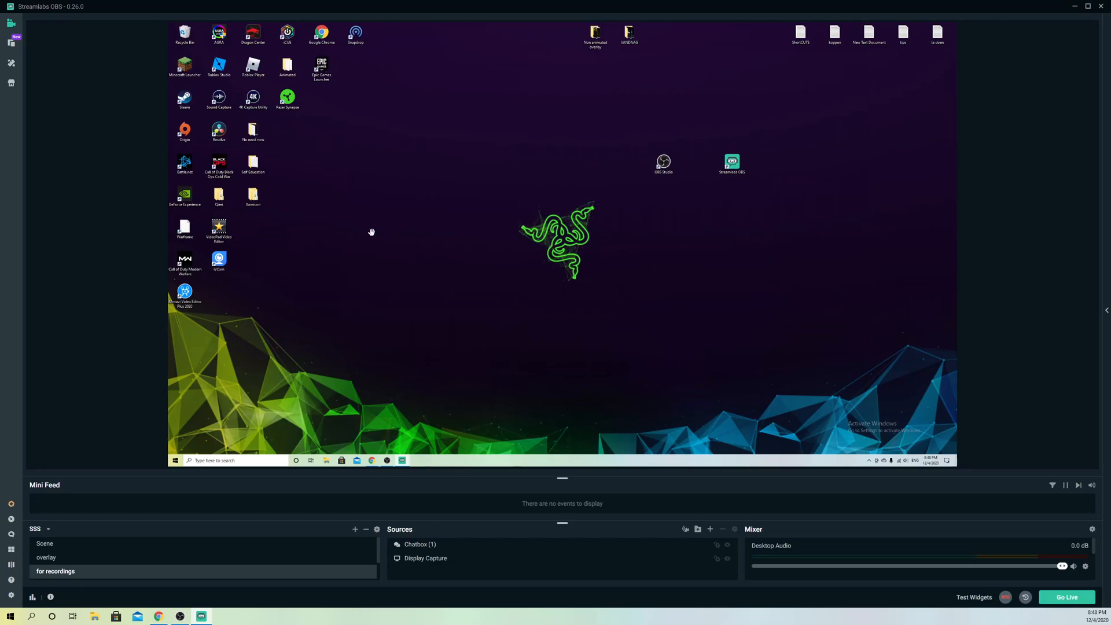
mouse_move(360, 290)
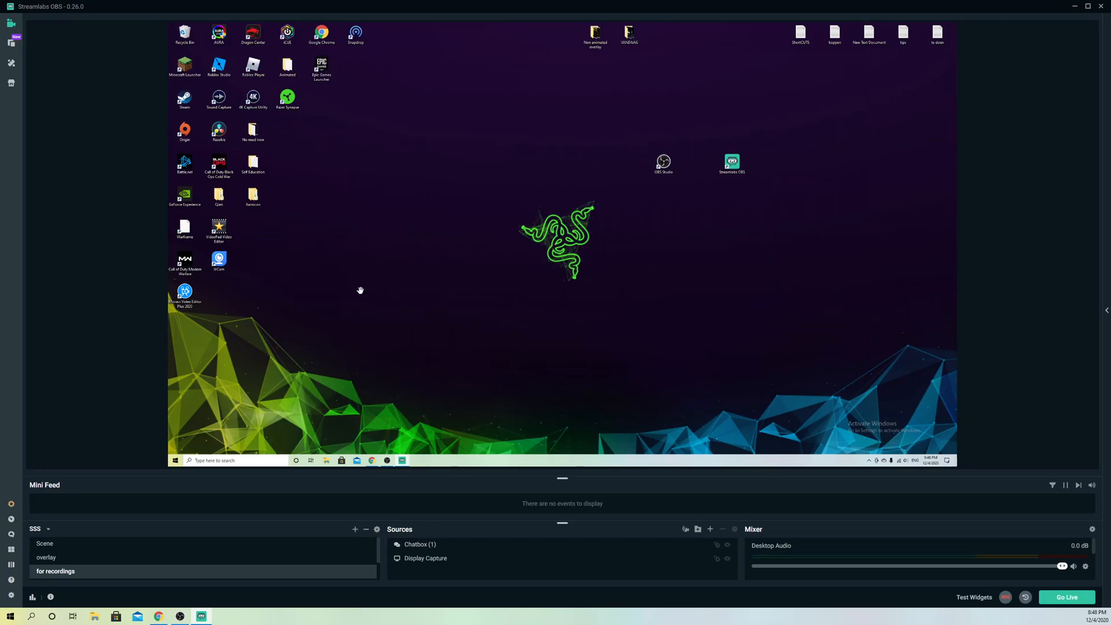
- Switch to Chrome, go to Twitch and bring up the account menu from the avatar
click(11, 594)
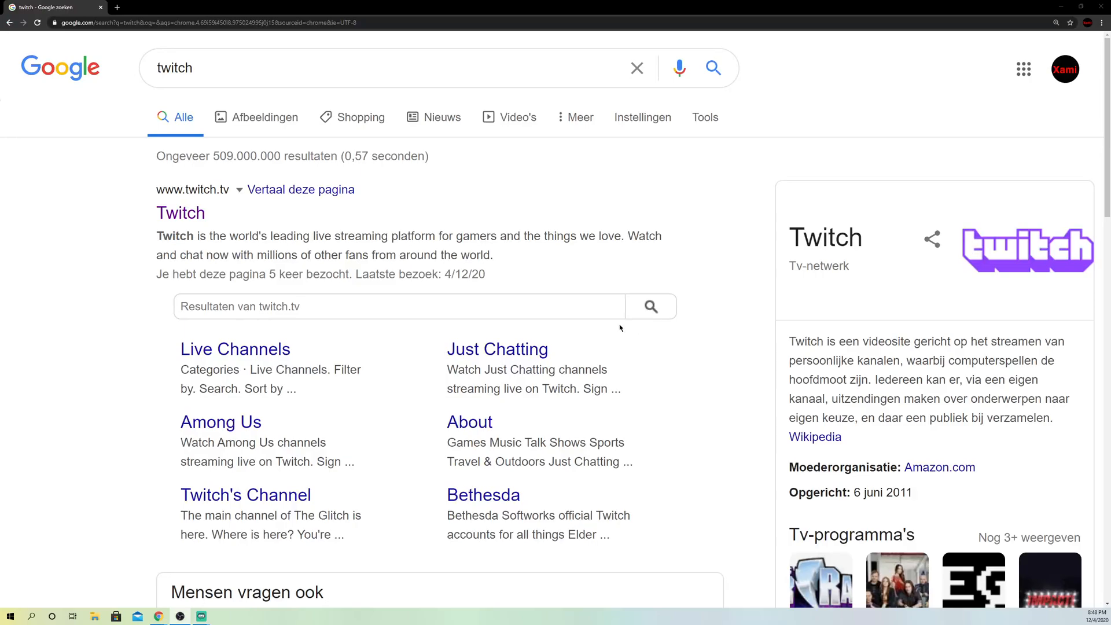
click(180, 212)
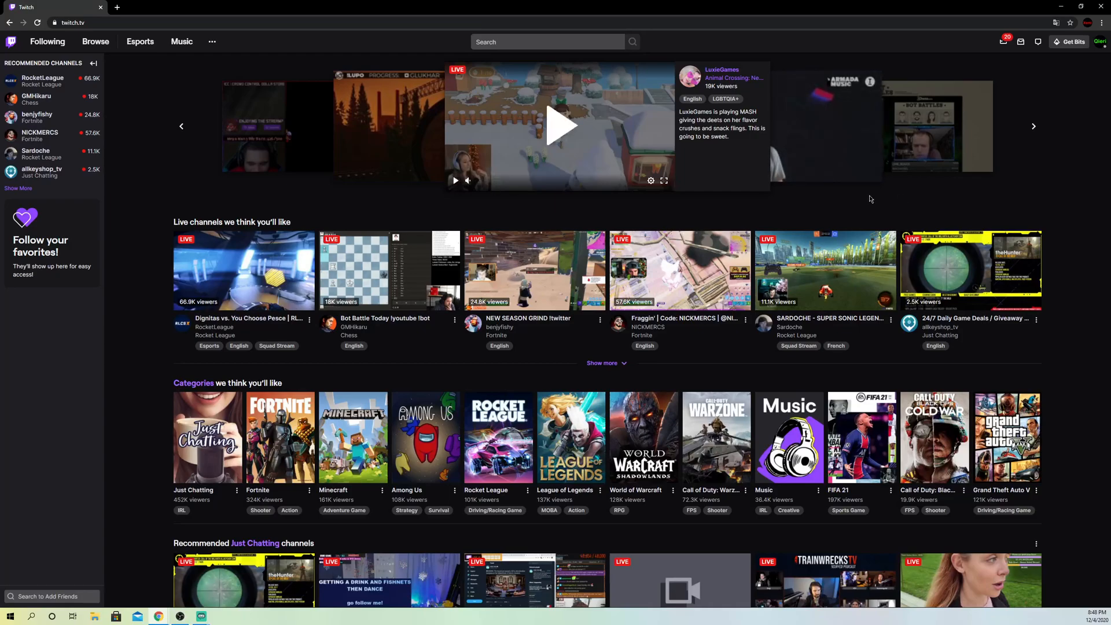
mouse_move(1101, 44)
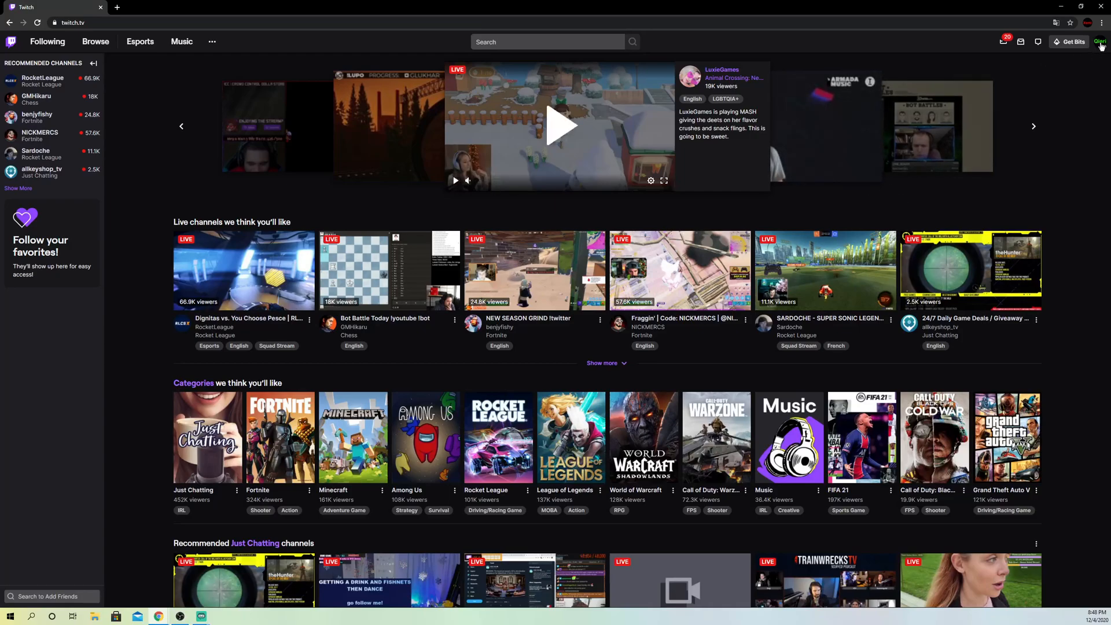
click(1099, 42)
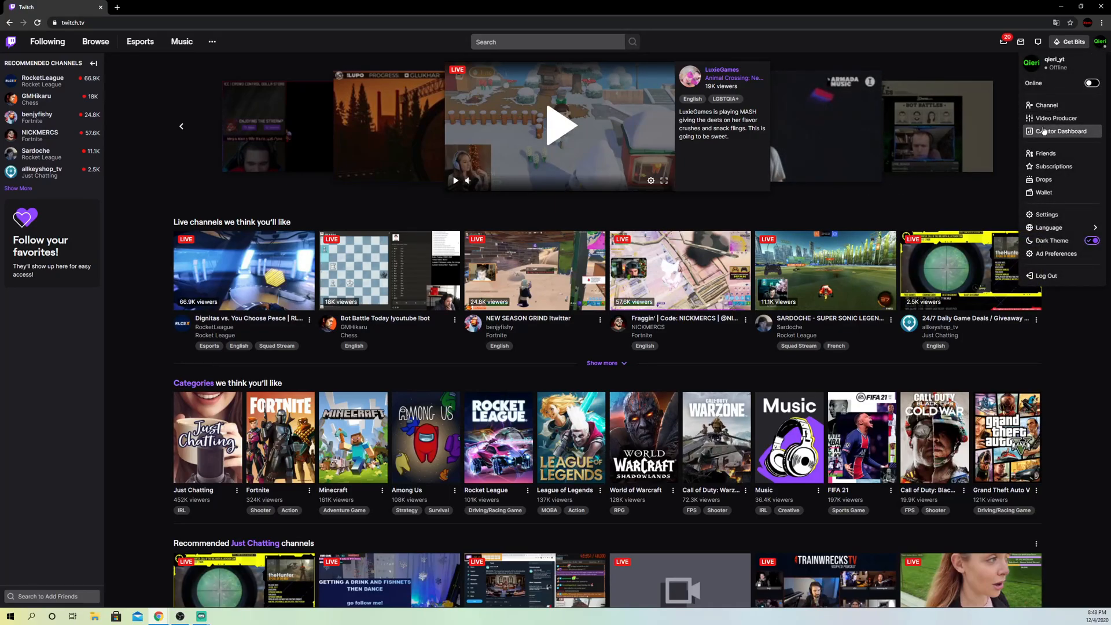
mouse_move(1060, 131)
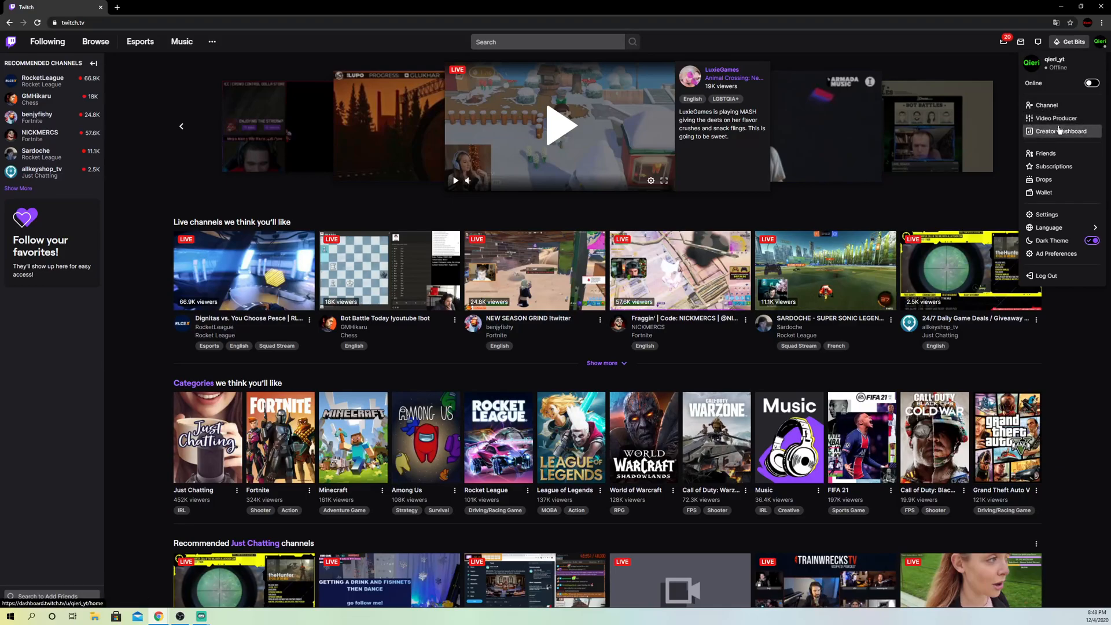
mouse_move(1047, 105)
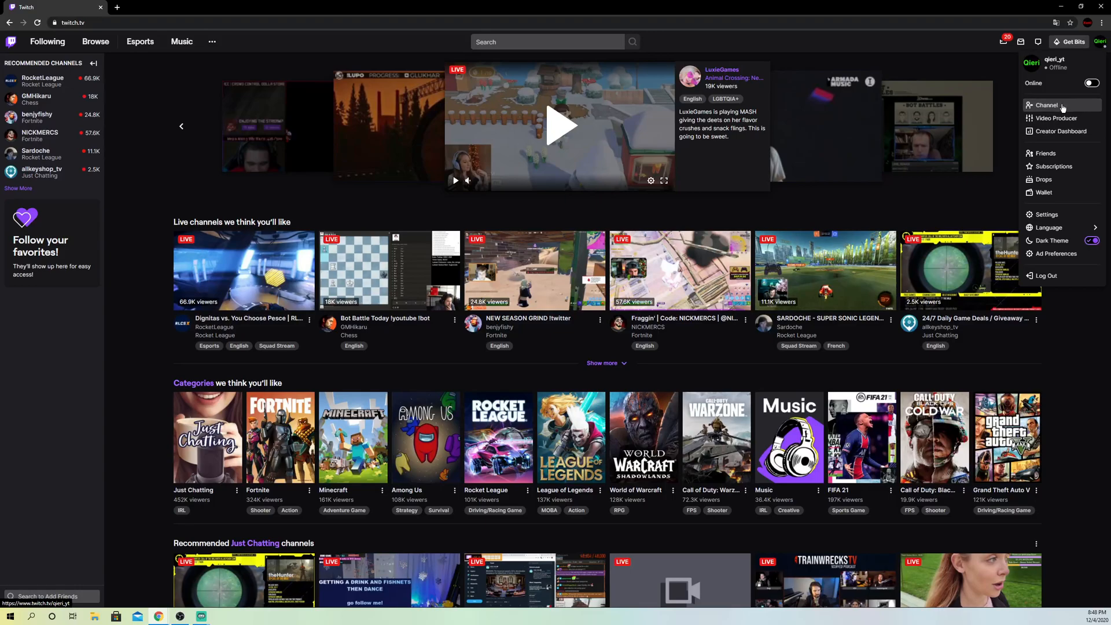
- Open the channel's stream chat at half-screen width and return to Streamlabs OBS
click(1047, 105)
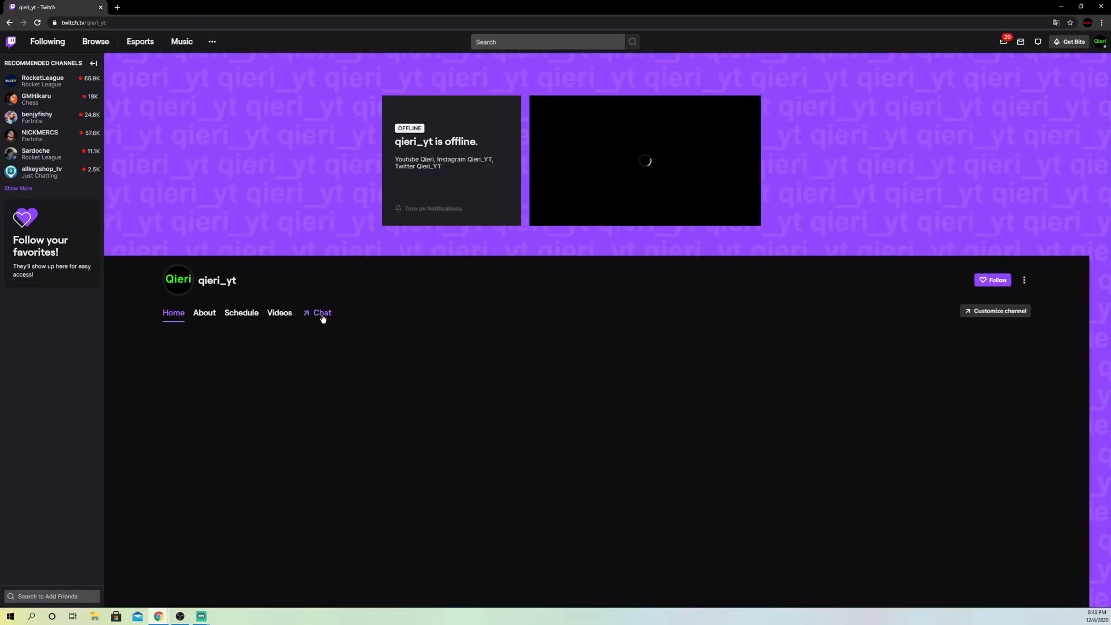
click(322, 312)
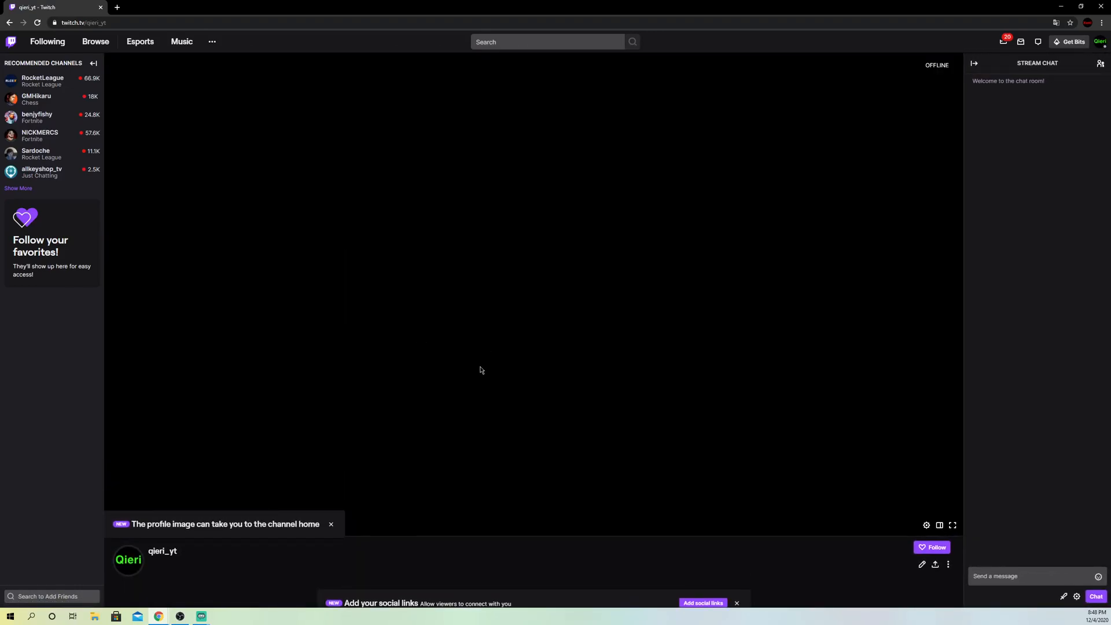
mouse_move(1024, 534)
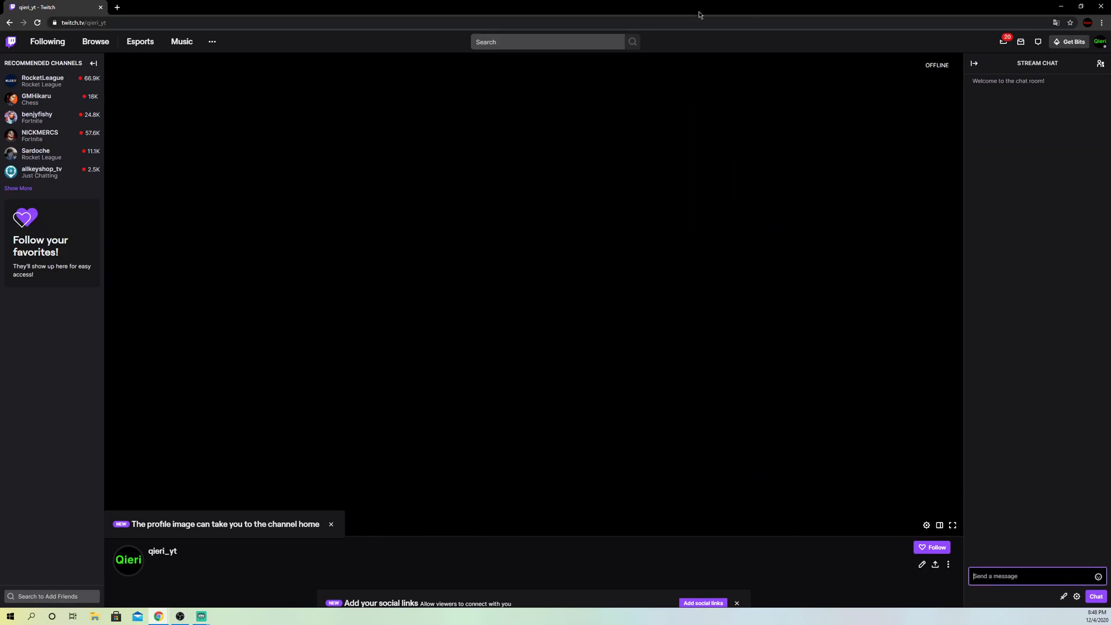
click(1079, 7)
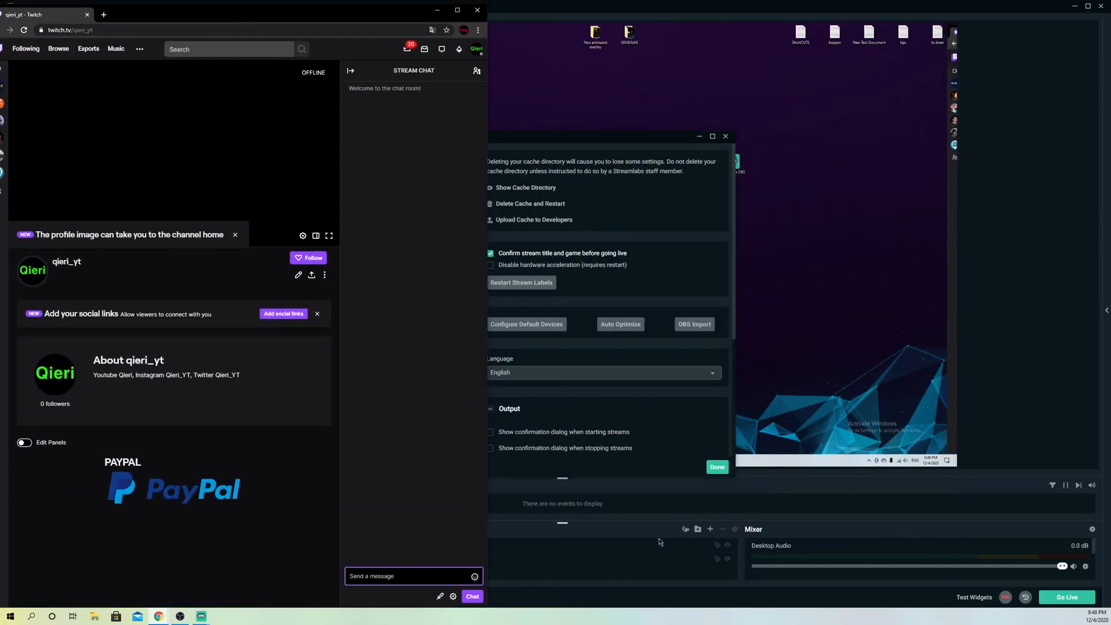
click(716, 466)
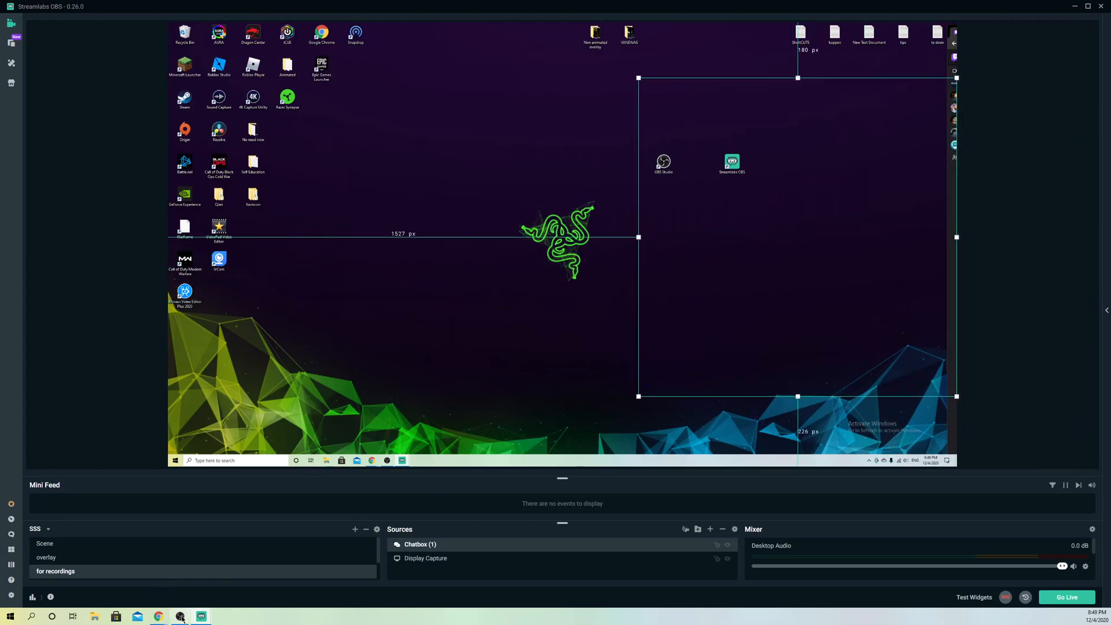
- Send test messages SUBSC, FEFE and EGEGEGG in Twitch chat so they reach the Chatbox
click(158, 616)
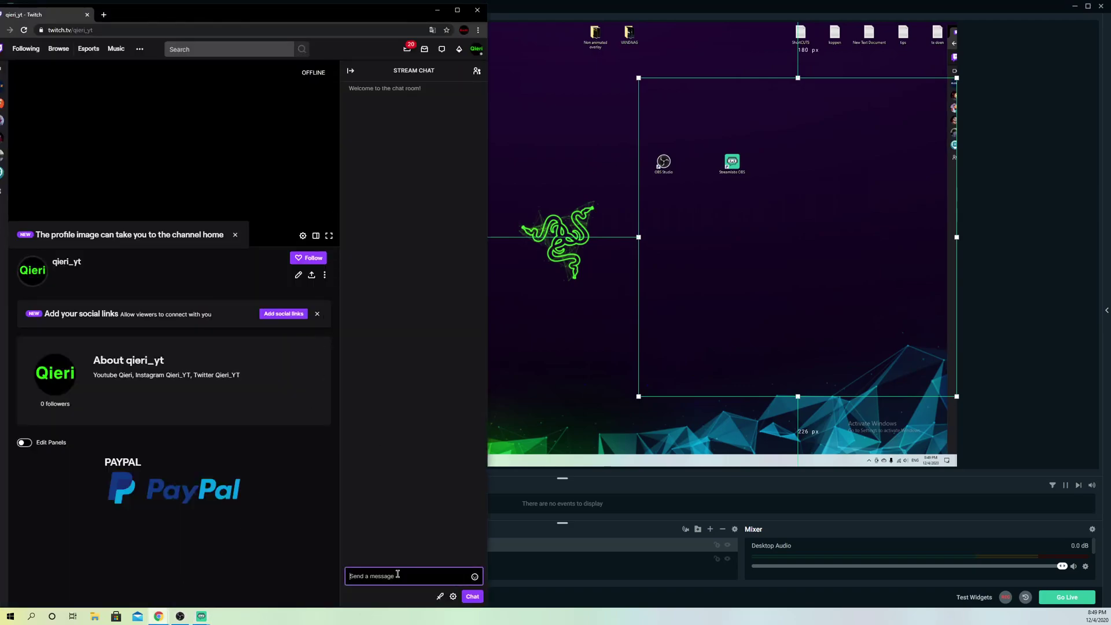
text(SUBSC)
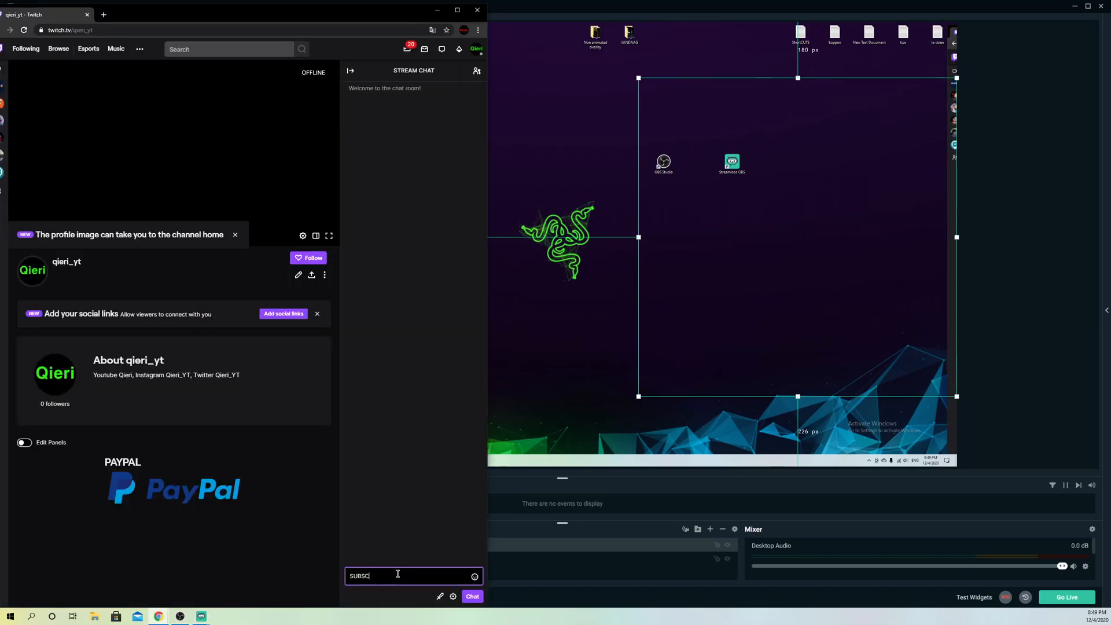
key(ctrl+a)
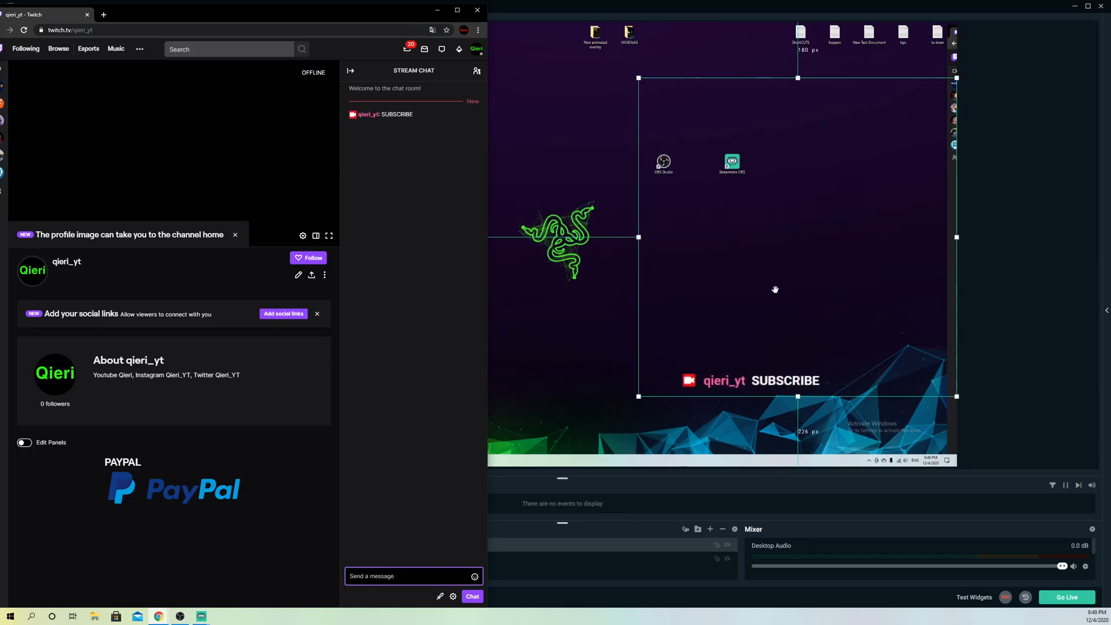
mouse_move(417, 272)
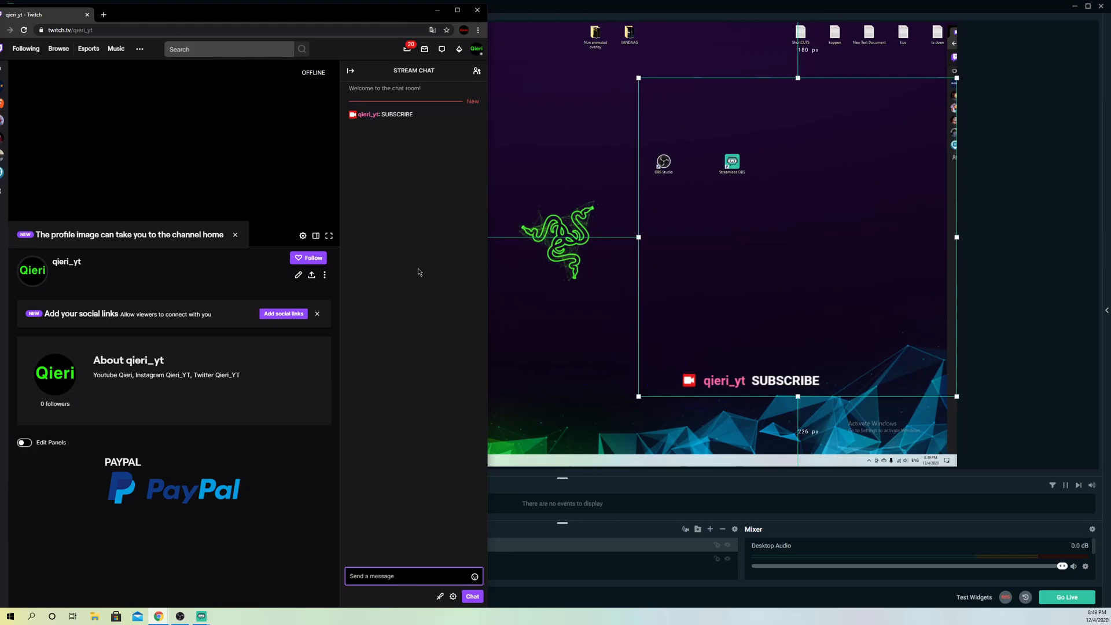
mouse_move(482, 196)
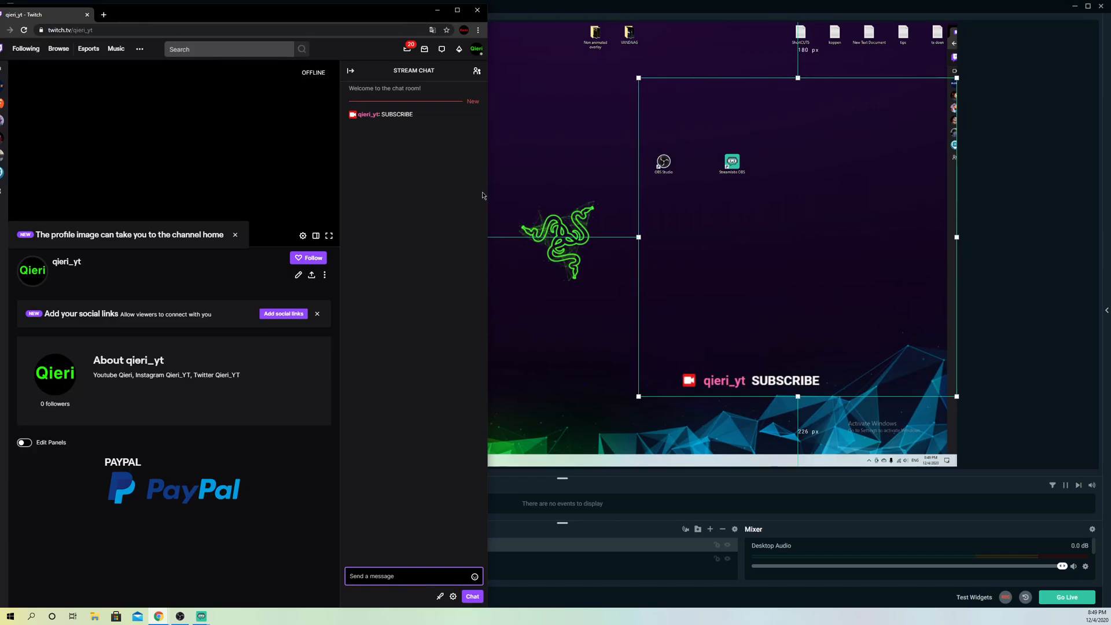
text(FEFE)
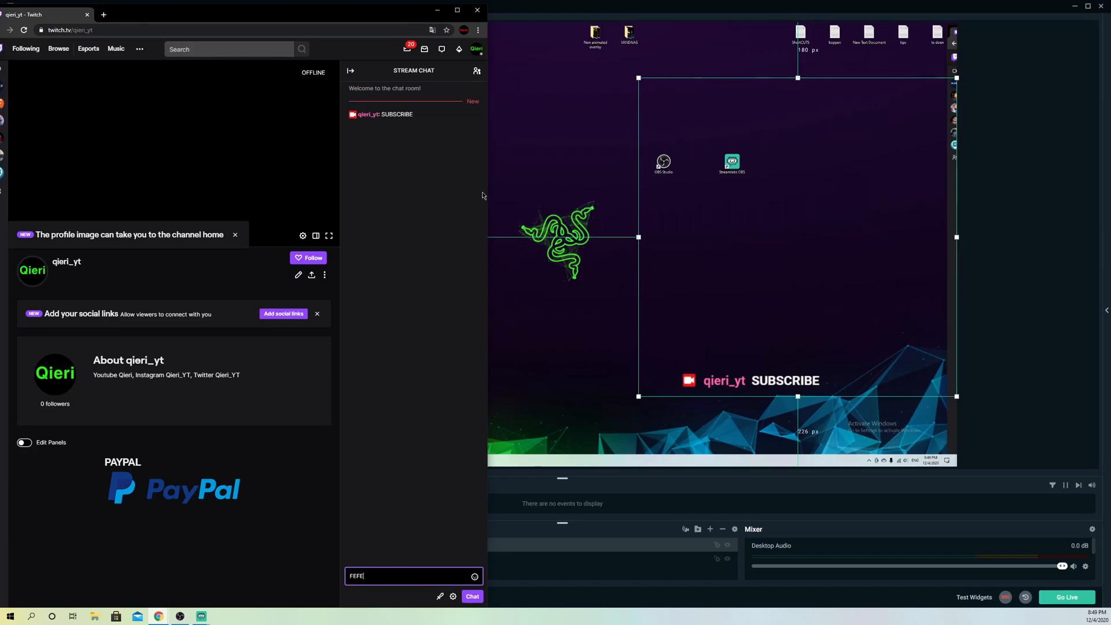
key(Return)
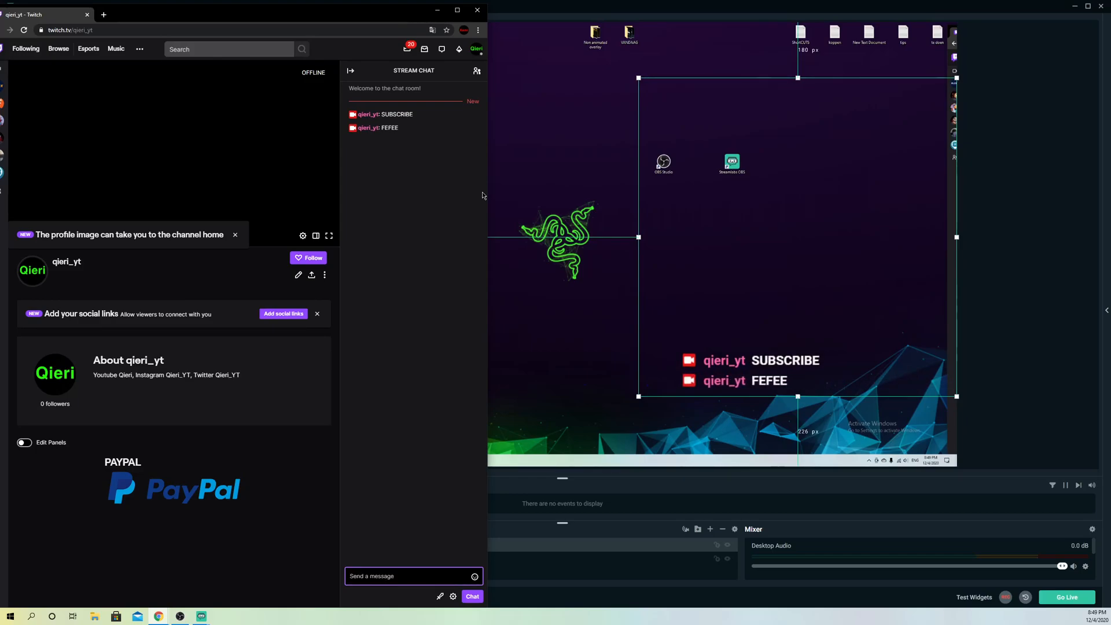
text(EGEGEGG)
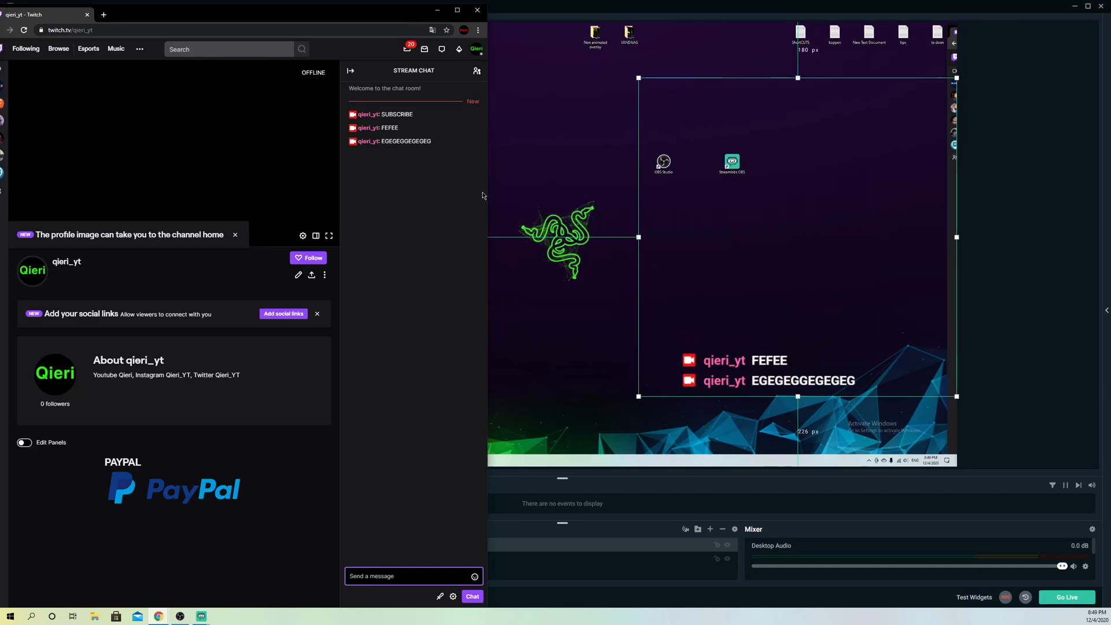
mouse_move(366, 170)
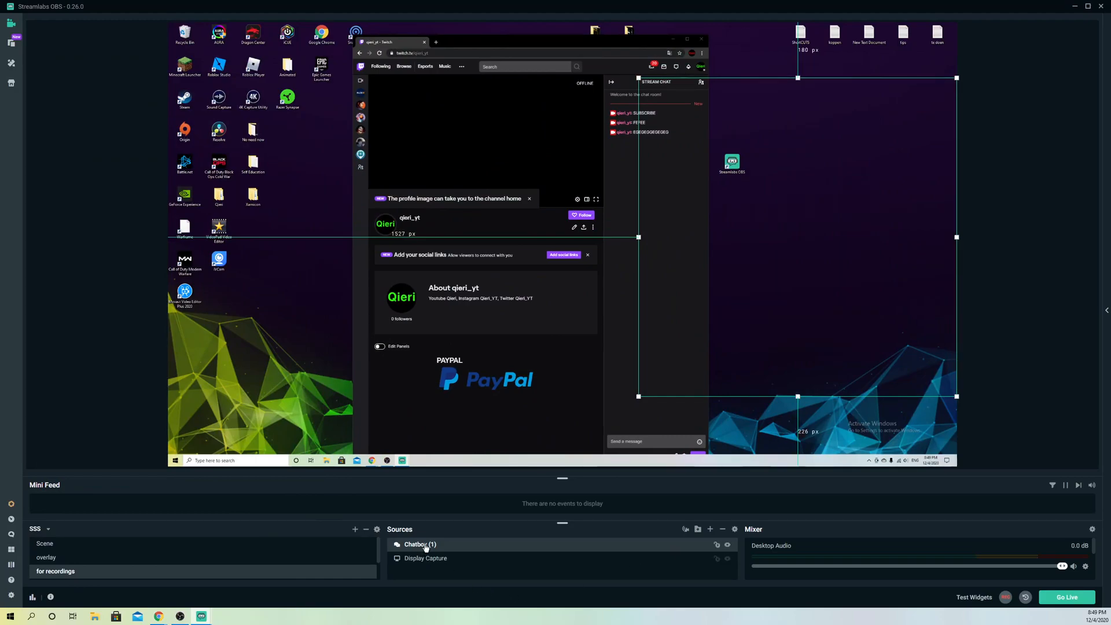
mouse_move(615, 546)
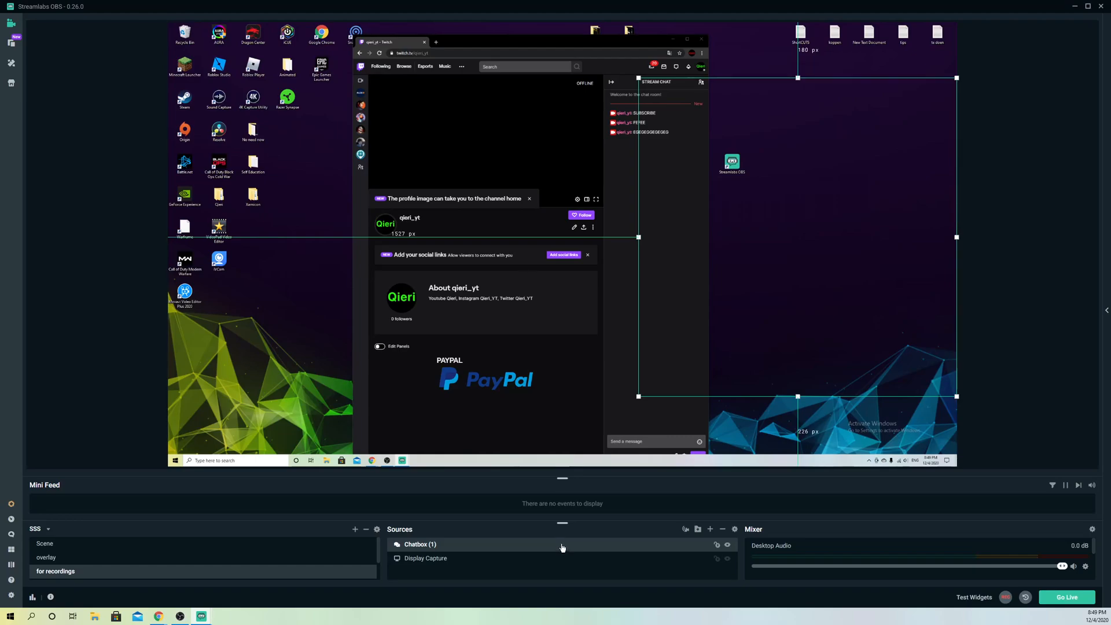
right_click(561, 548)
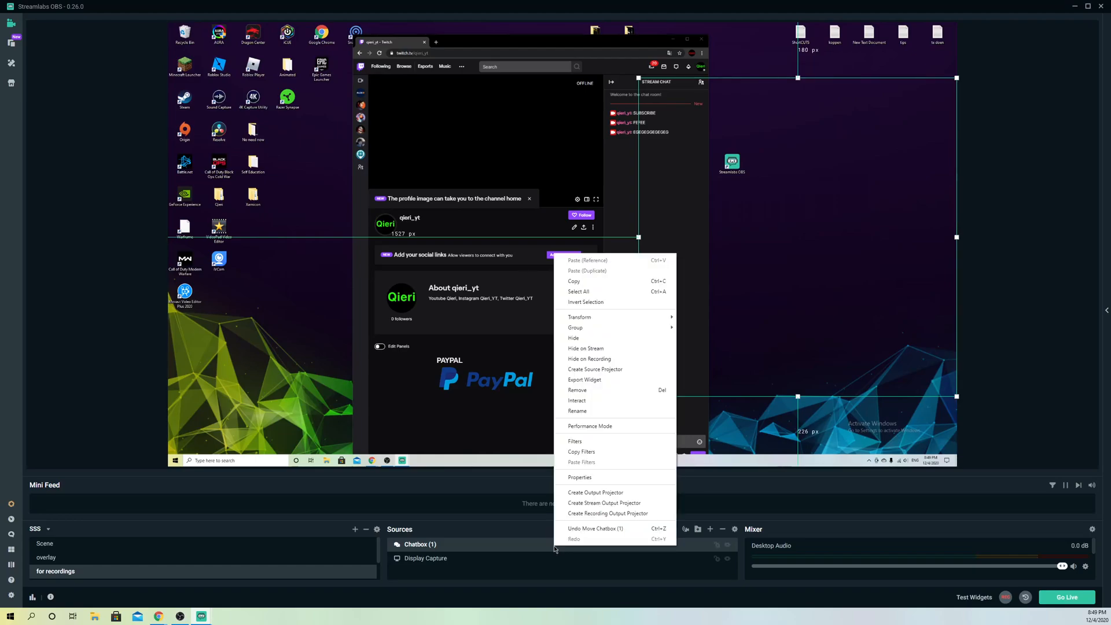
mouse_move(585, 347)
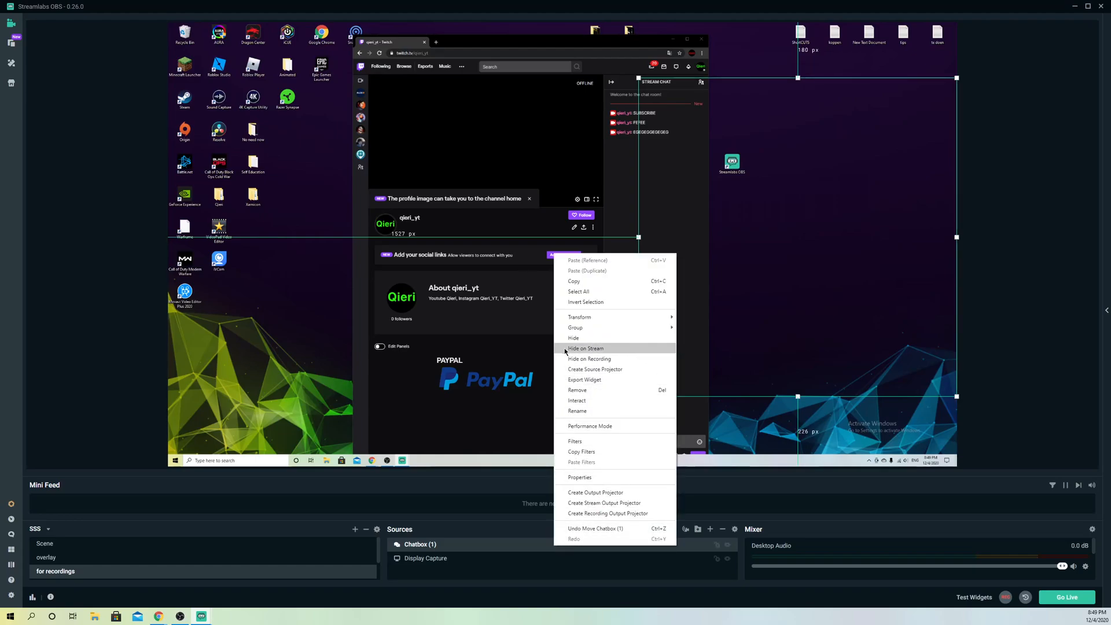
mouse_move(588, 358)
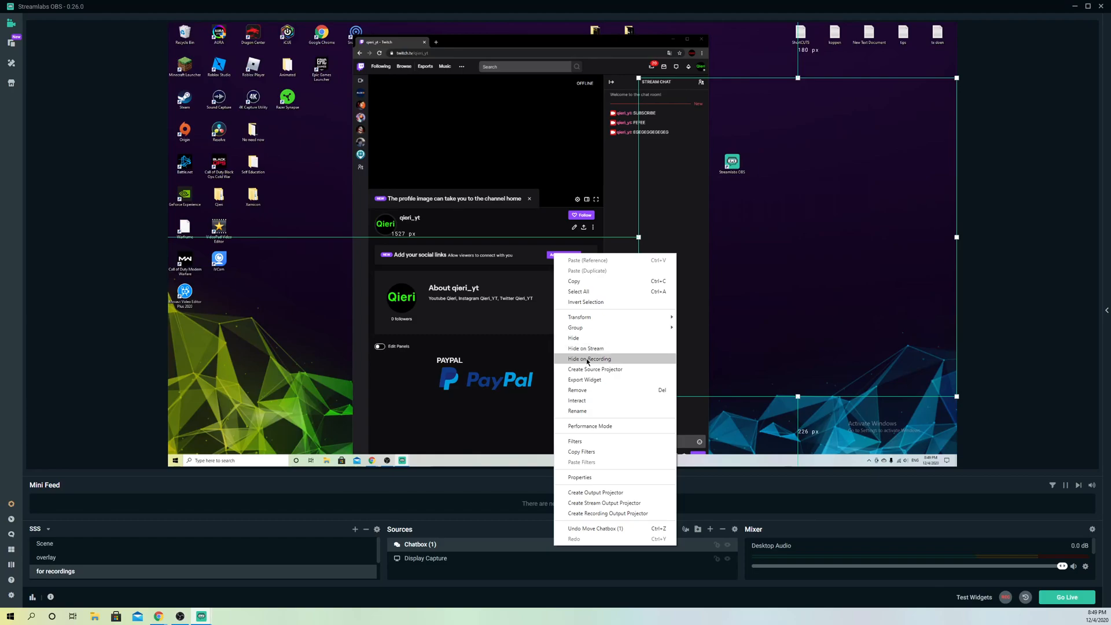
mouse_move(595, 360)
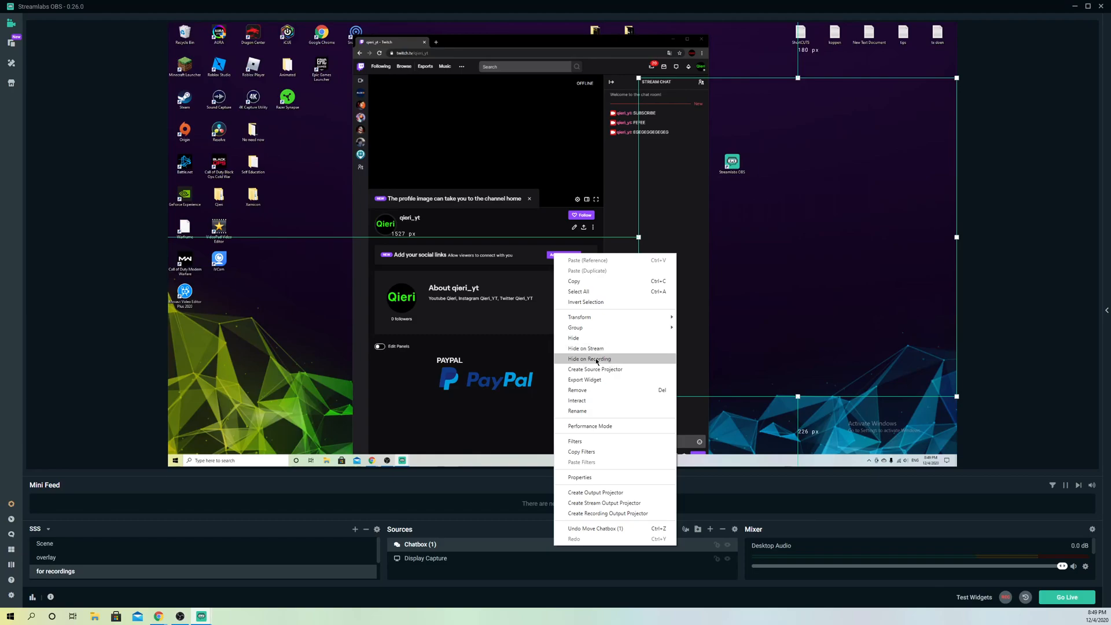
mouse_move(588, 348)
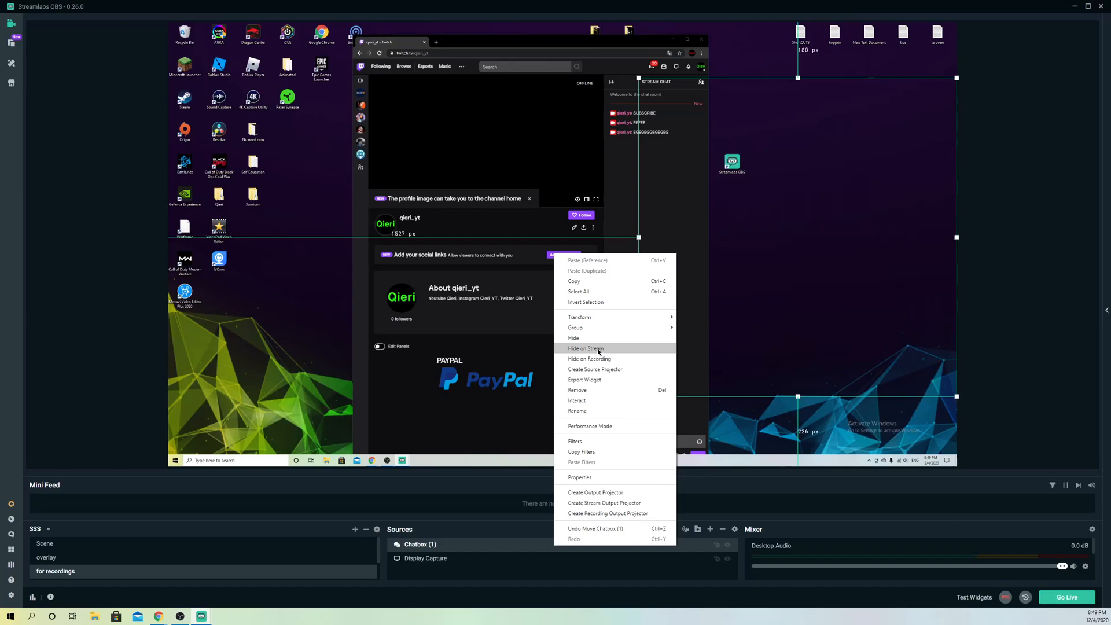
mouse_move(608, 361)
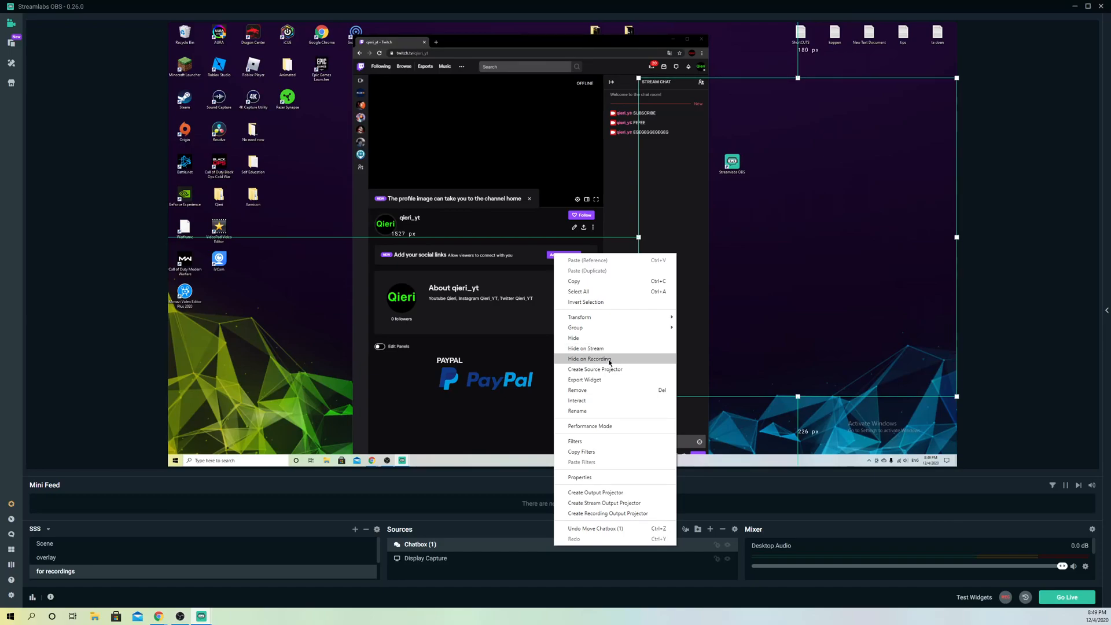
mouse_move(579, 358)
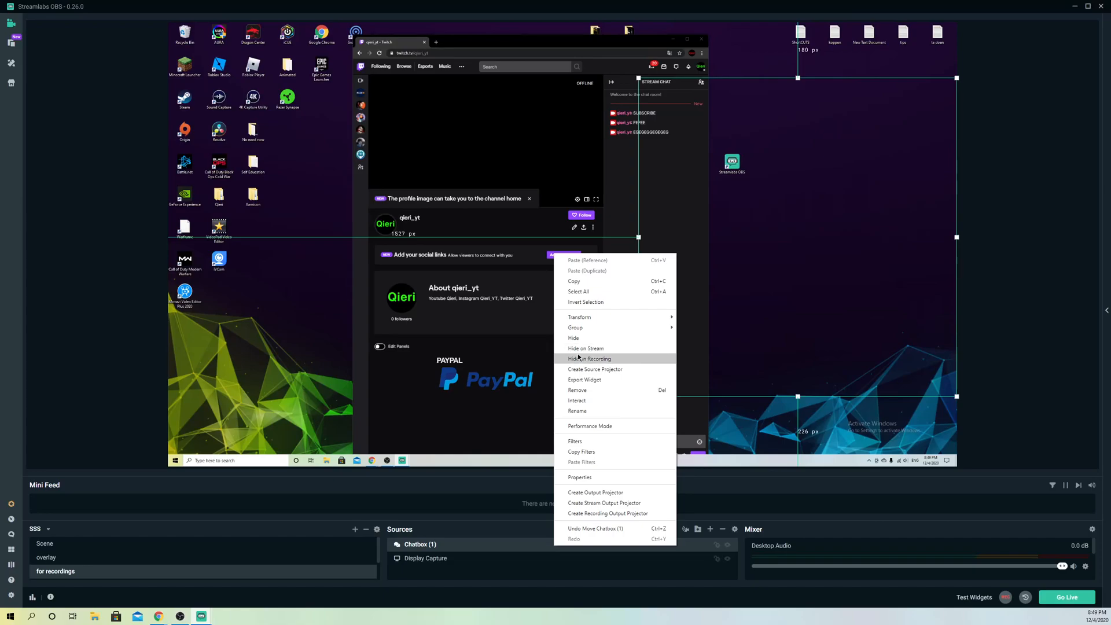
mouse_move(585, 348)
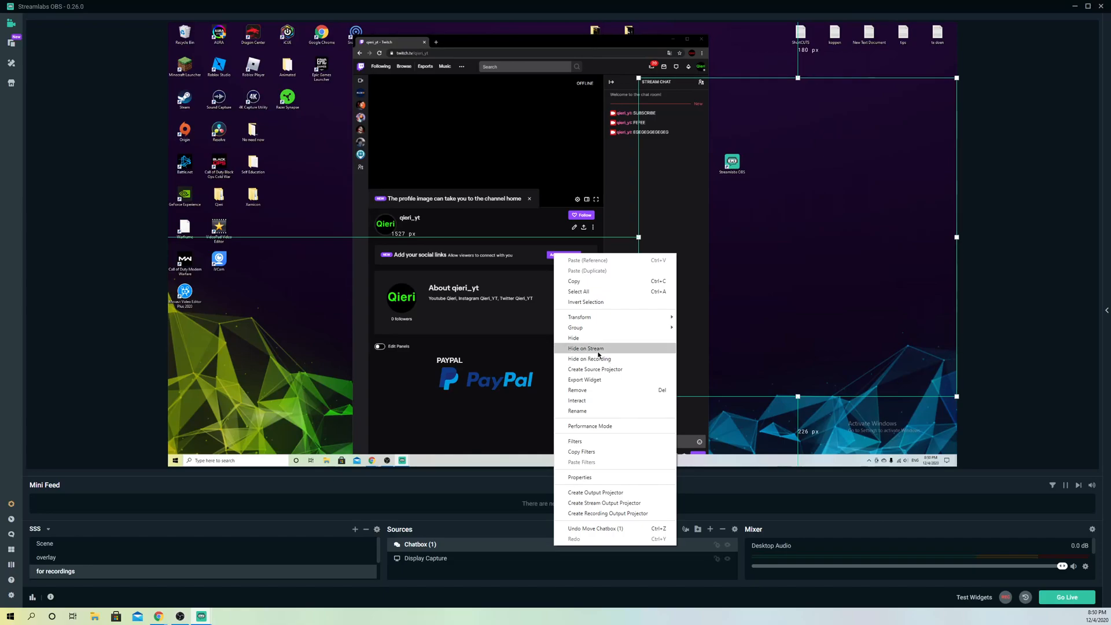
mouse_move(539, 521)
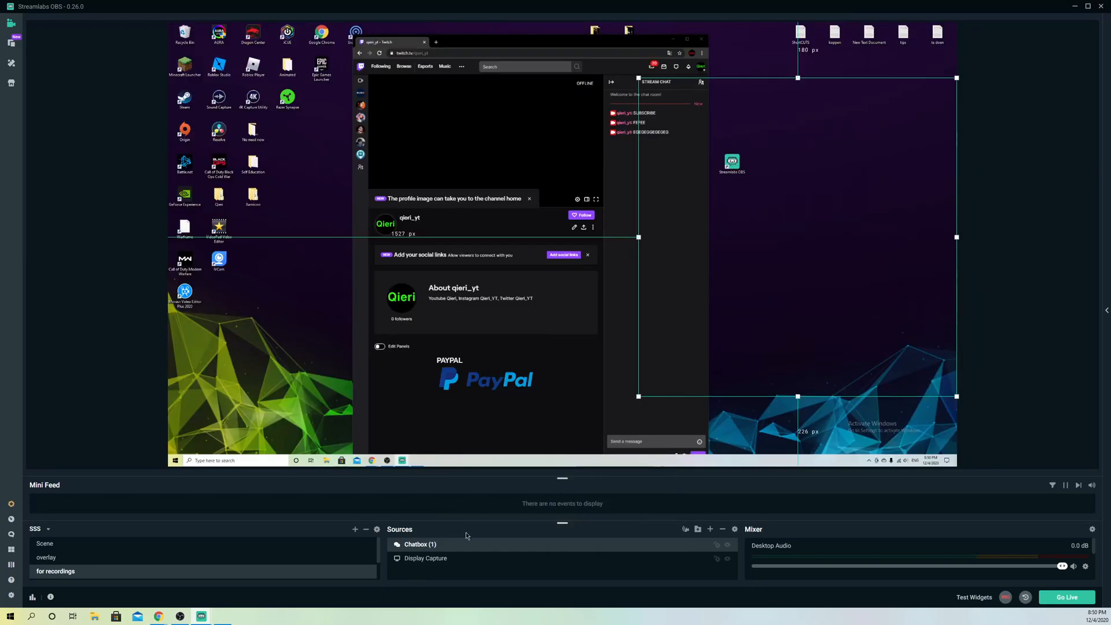
mouse_move(736, 544)
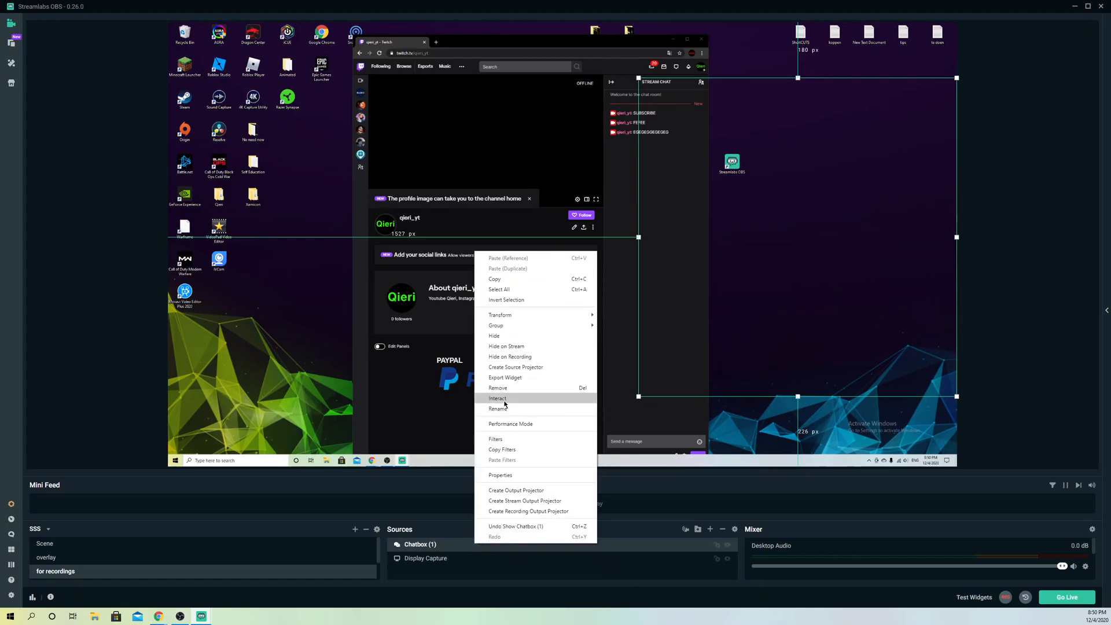
- Remove the Chatbox source from the scene, leaving only Display Capture
click(498, 388)
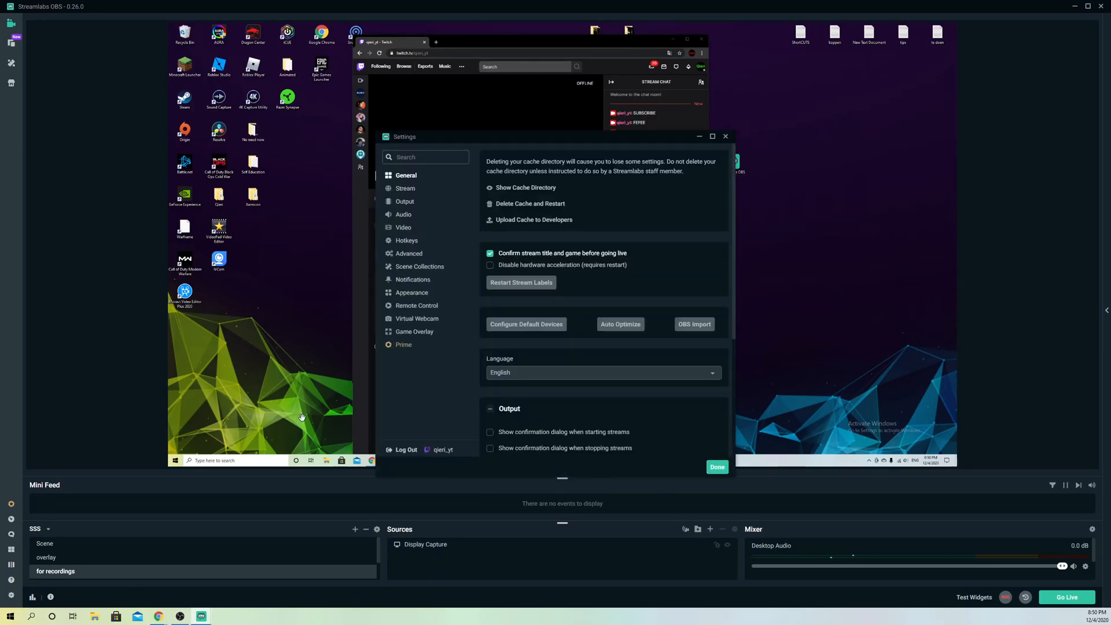
mouse_move(420, 398)
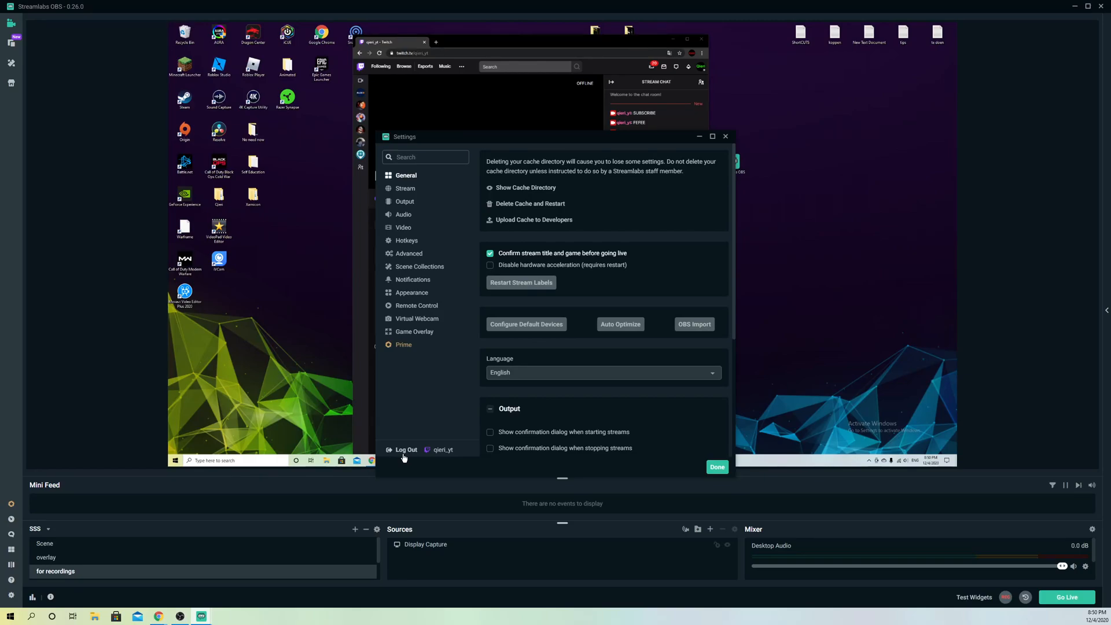
mouse_move(435, 406)
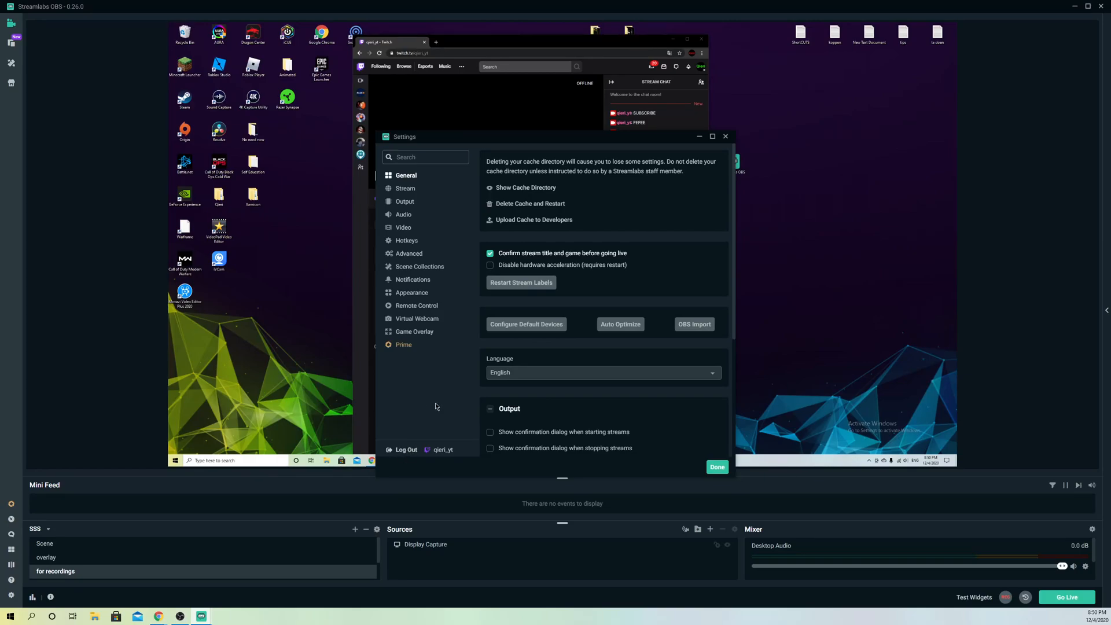
mouse_move(445, 450)
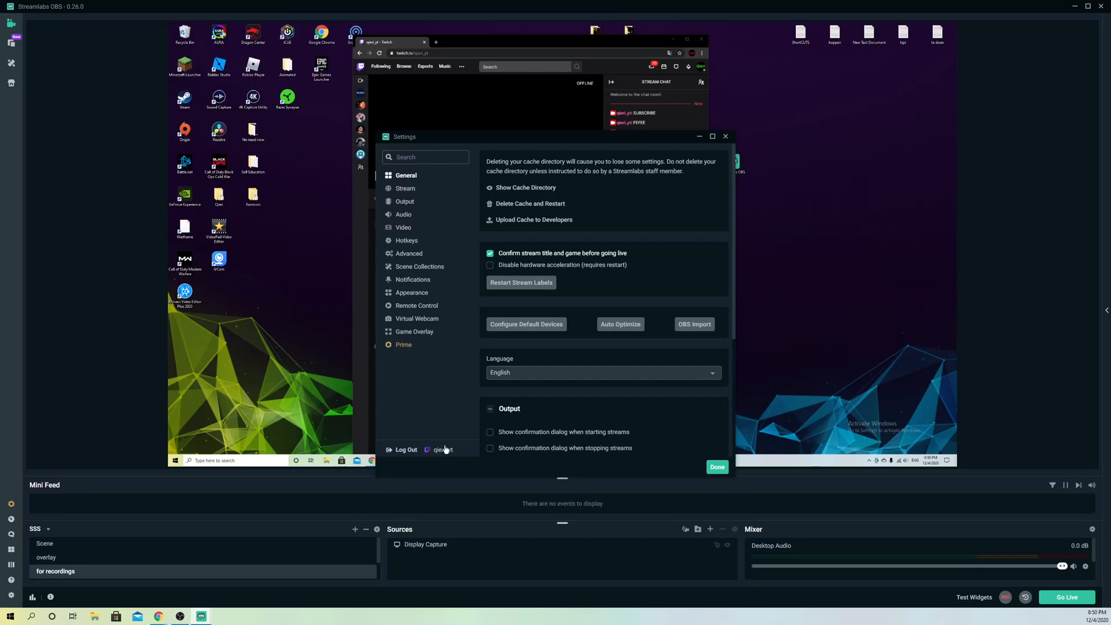
mouse_move(404, 368)
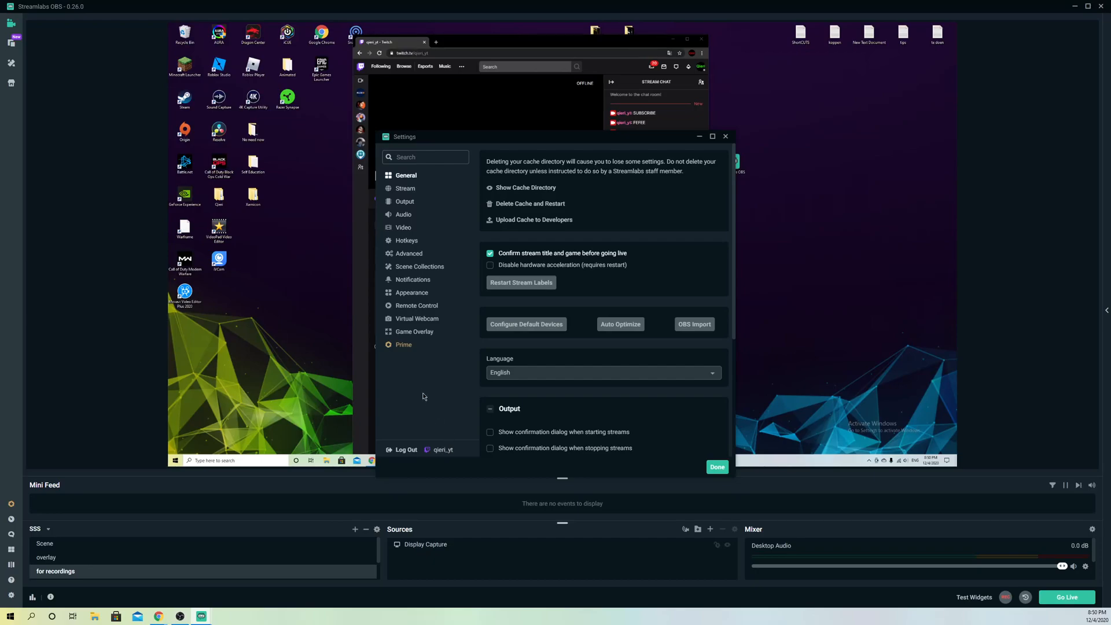
mouse_move(426, 439)
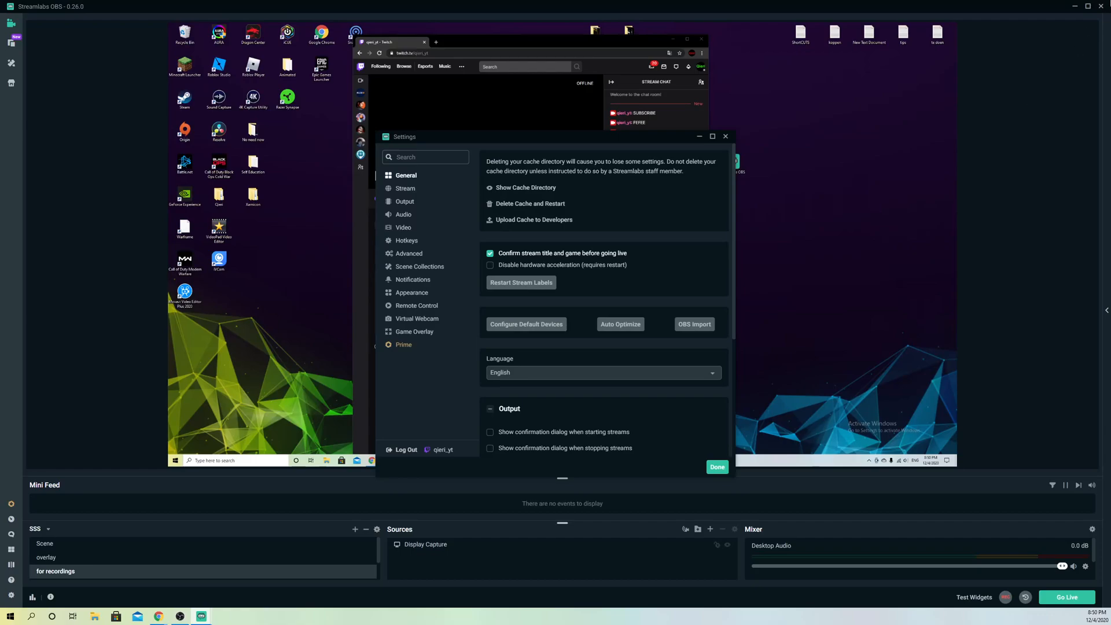
mouse_move(418, 429)
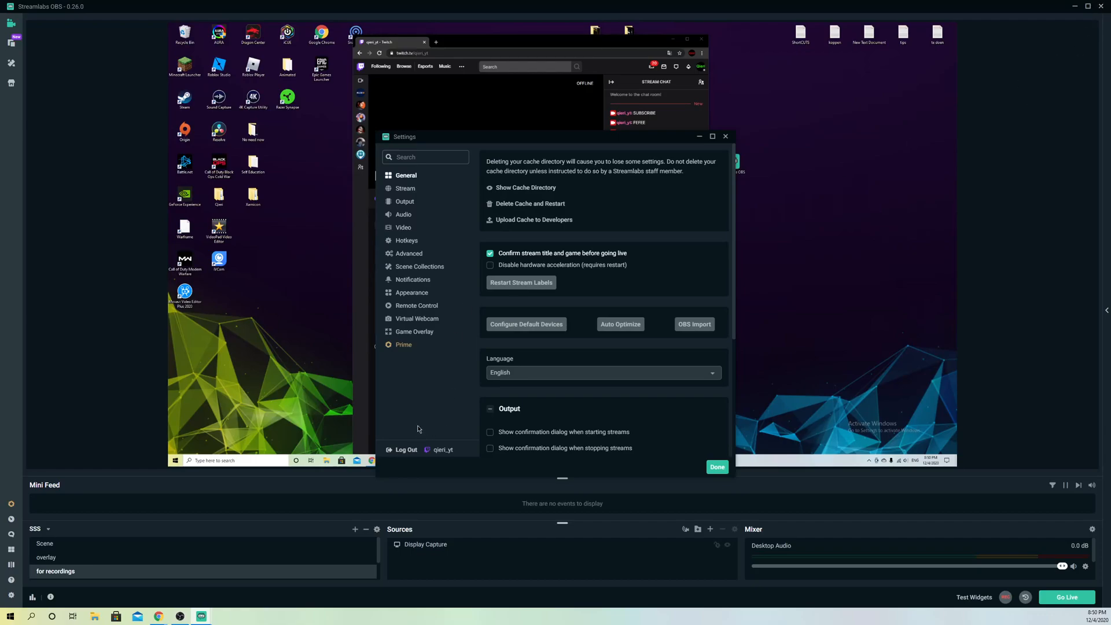
mouse_move(406, 335)
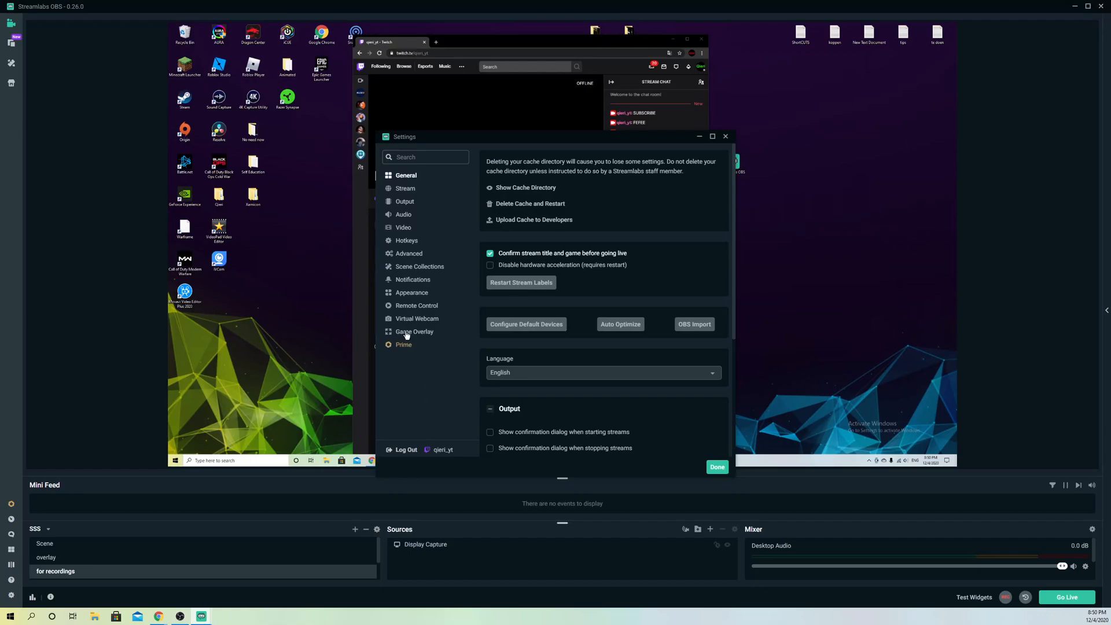
- Enable the in-game overlay with chat on the Game Overlay page and lower opacity to 80%
click(414, 331)
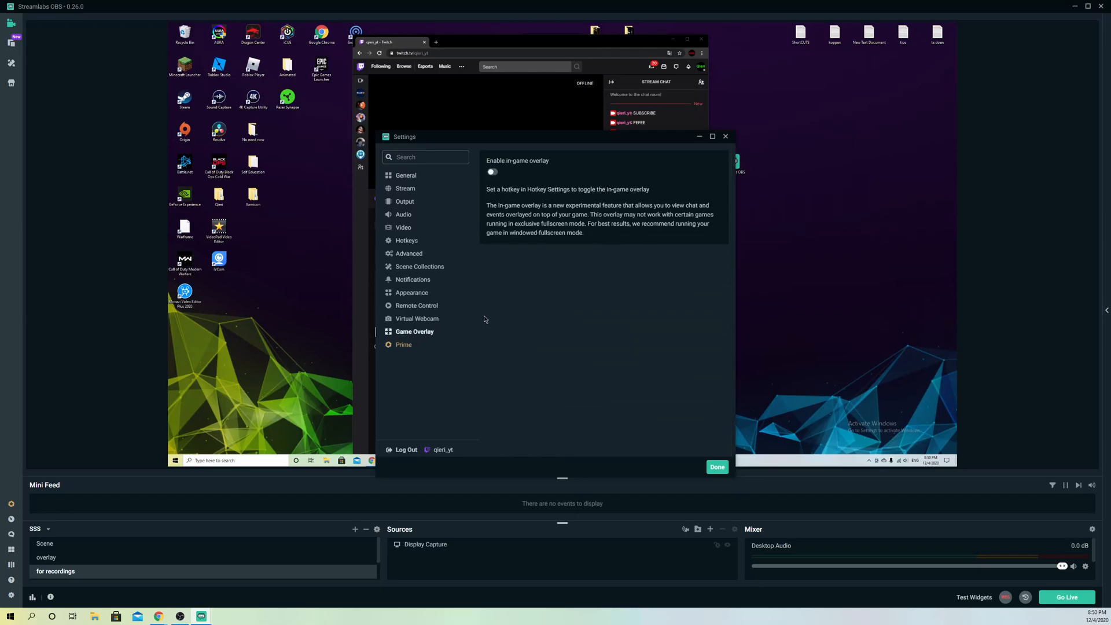
click(492, 171)
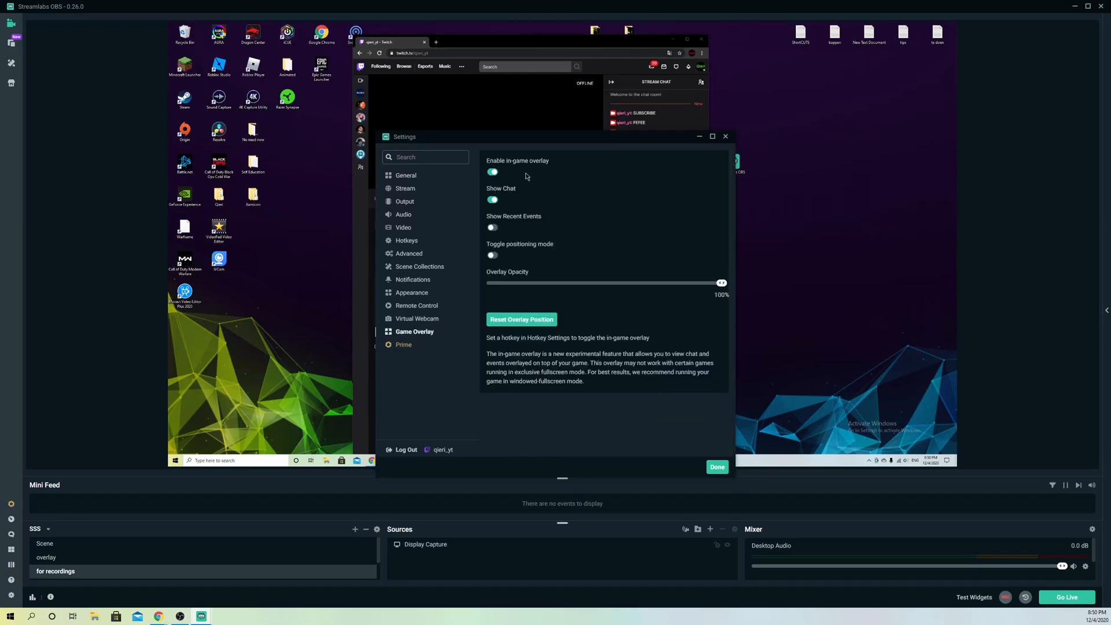
mouse_move(79, 312)
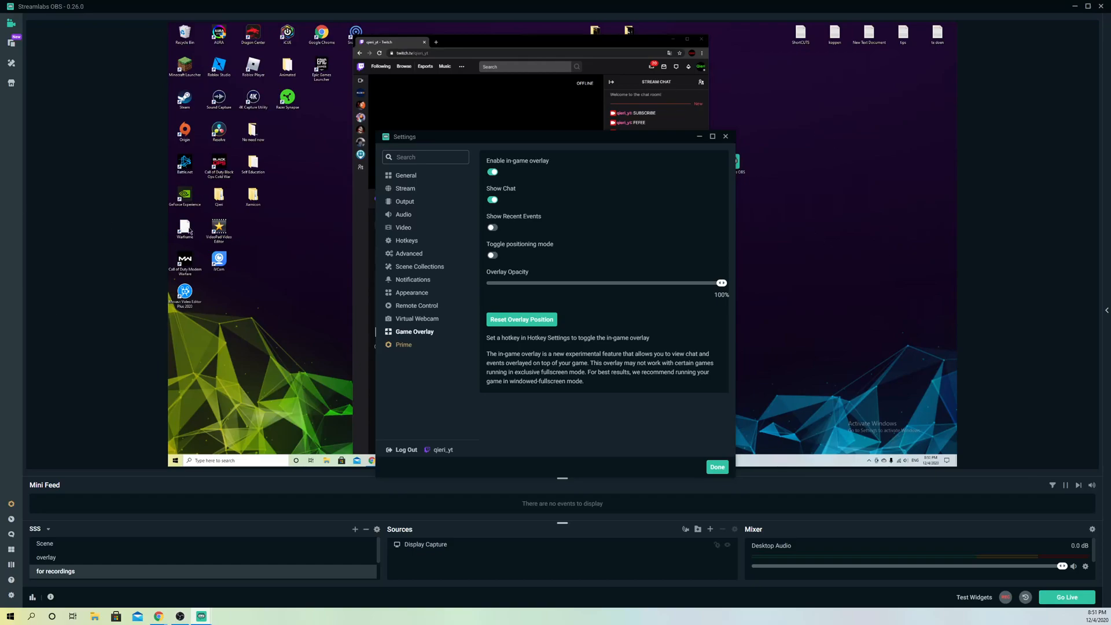
mouse_move(501, 257)
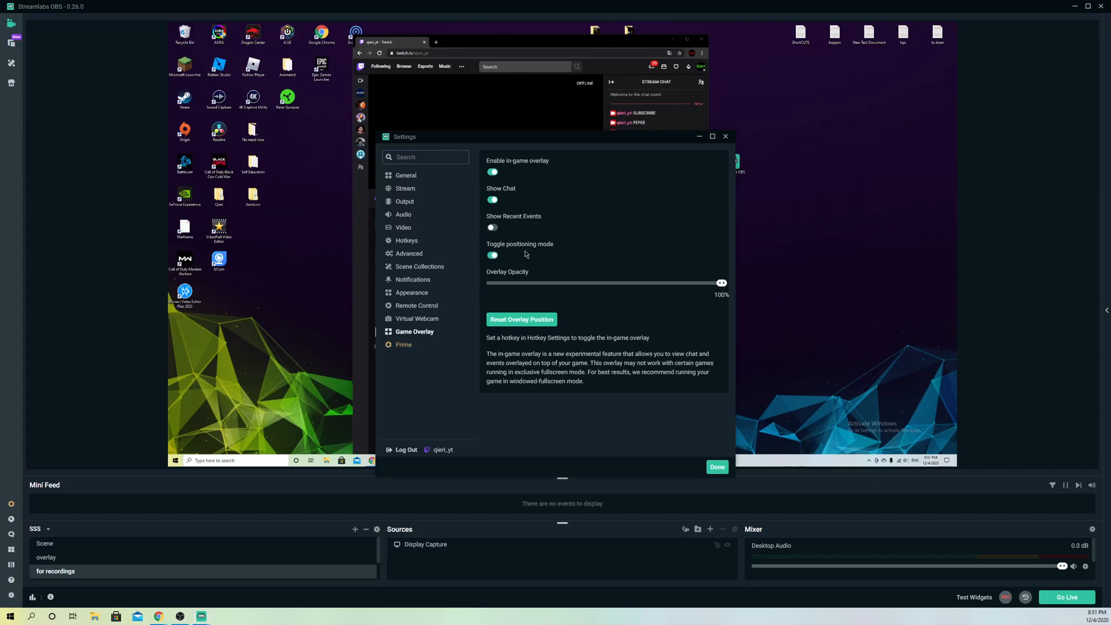
mouse_move(505, 195)
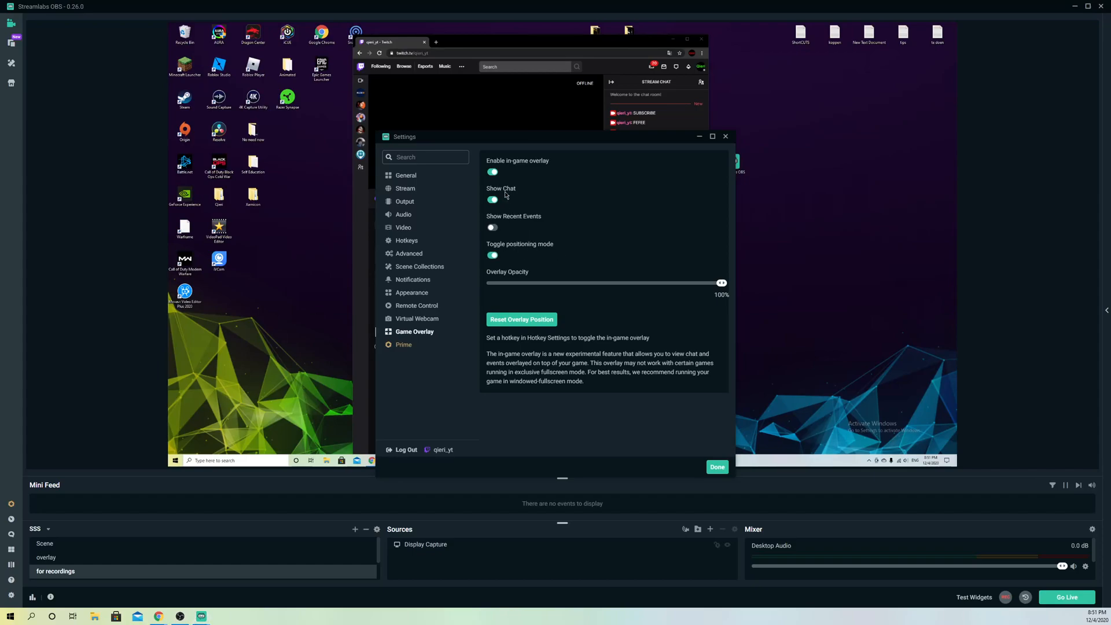
mouse_move(498, 237)
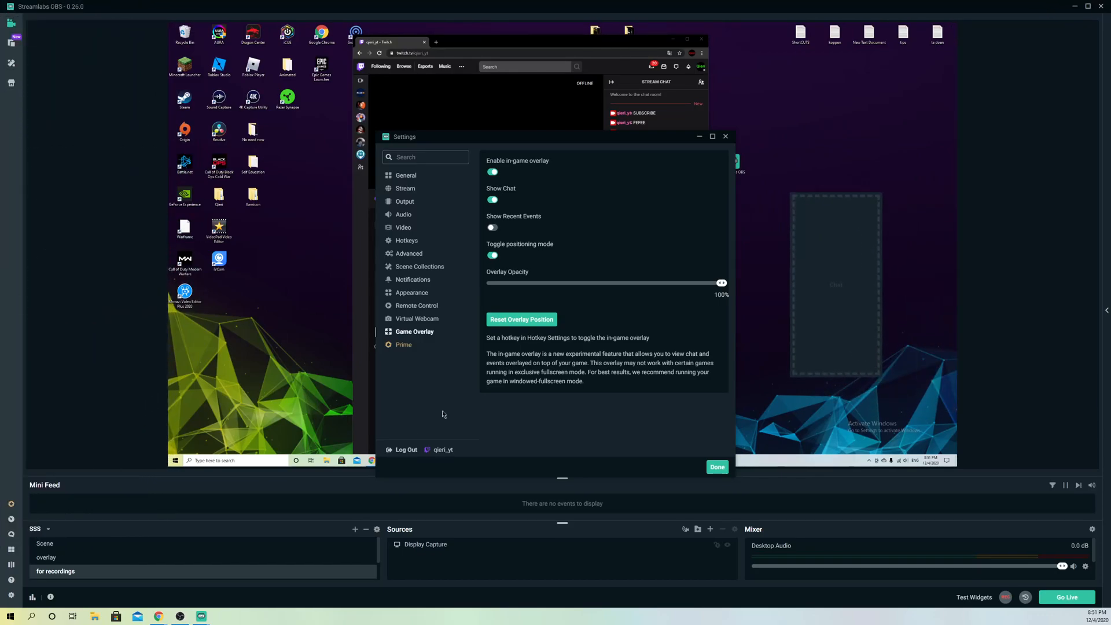
mouse_move(721, 283)
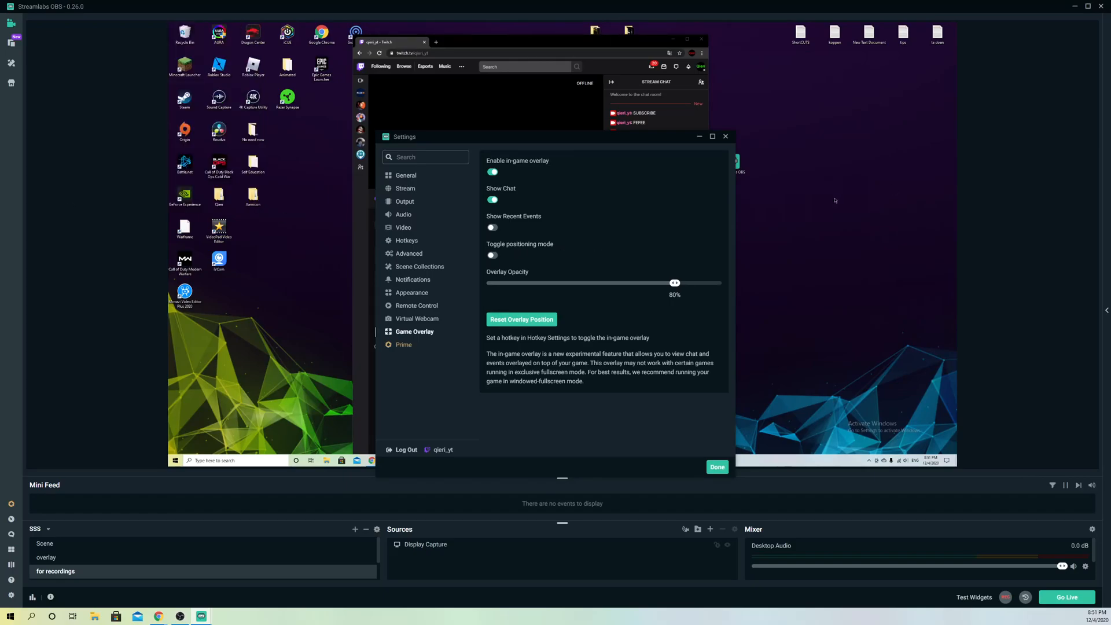
mouse_move(121, 485)
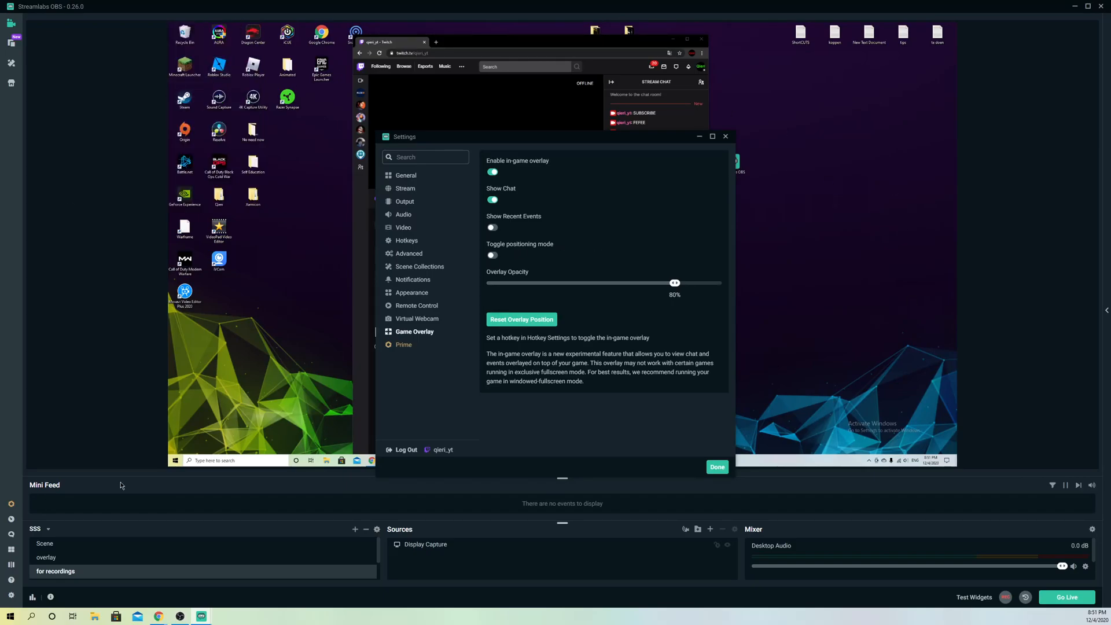
- Send the test message ALSO LIKE in Twitch chat so it shows in the game overlay
click(716, 467)
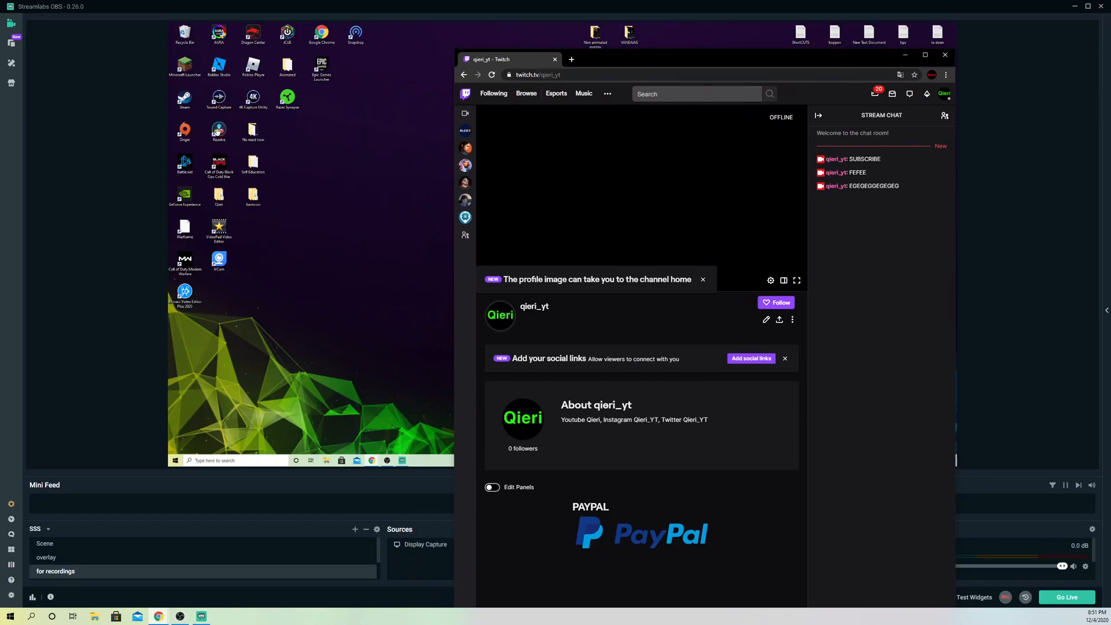
mouse_move(814, 59)
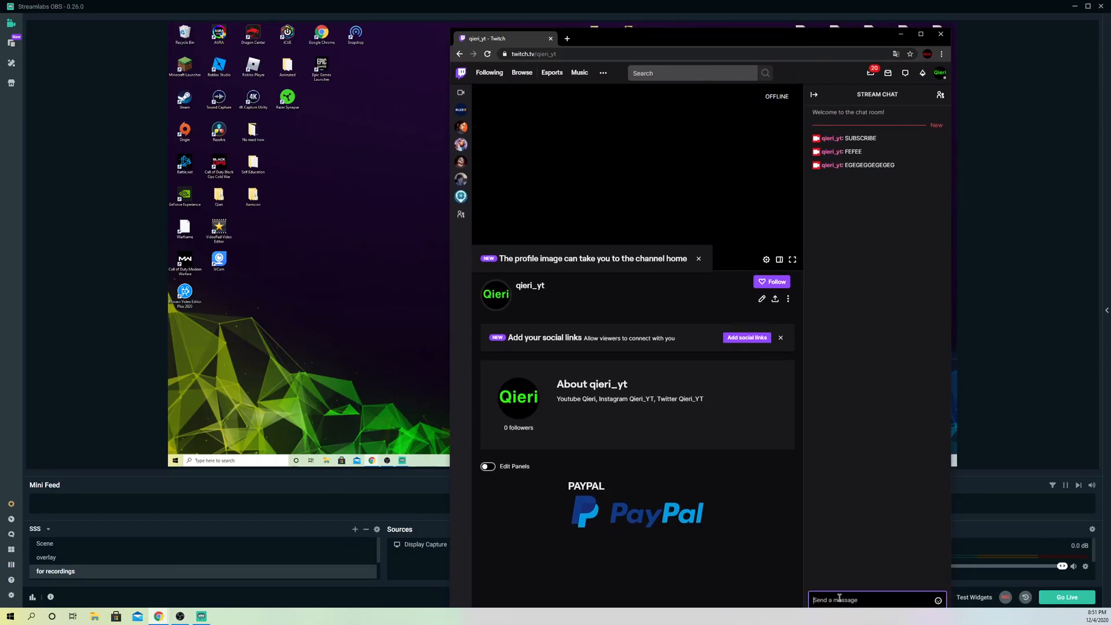
text(ALSO LI)
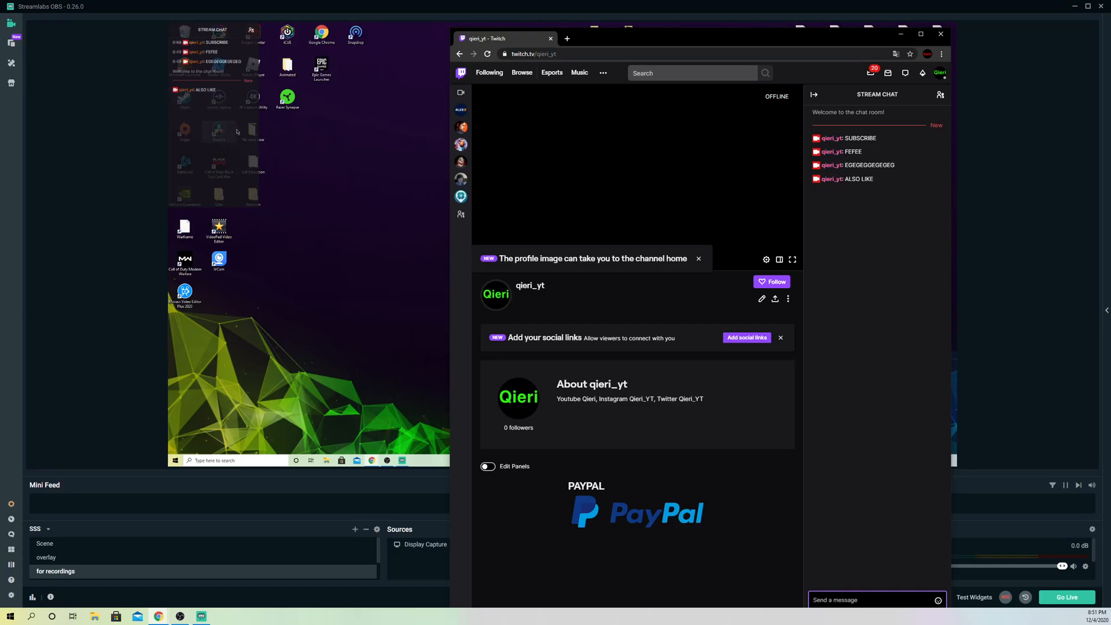
mouse_move(311, 293)
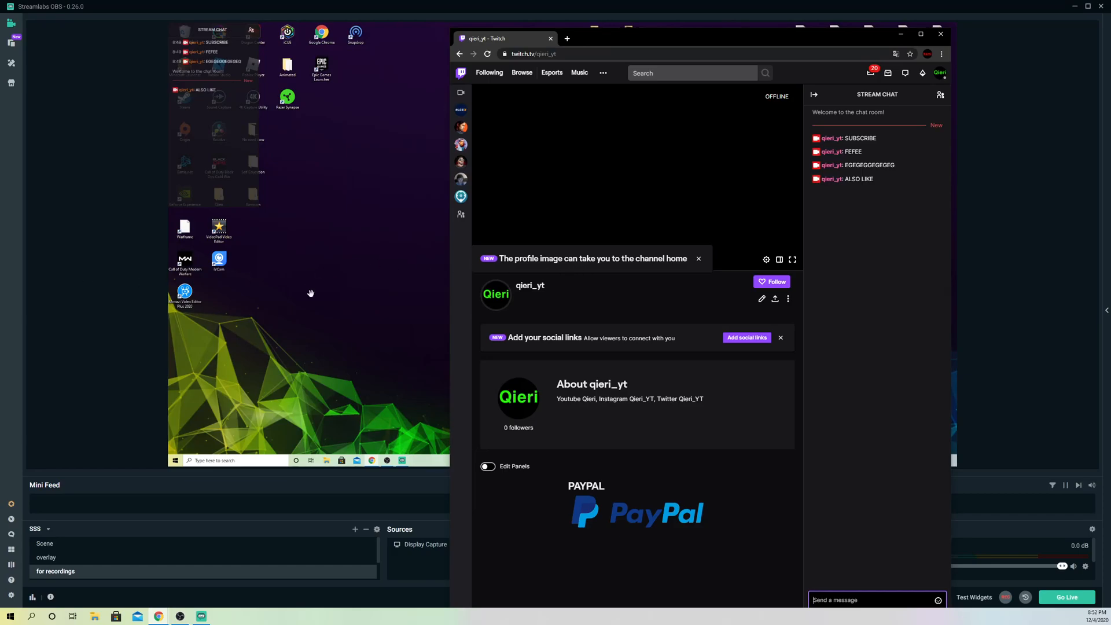
mouse_move(316, 296)
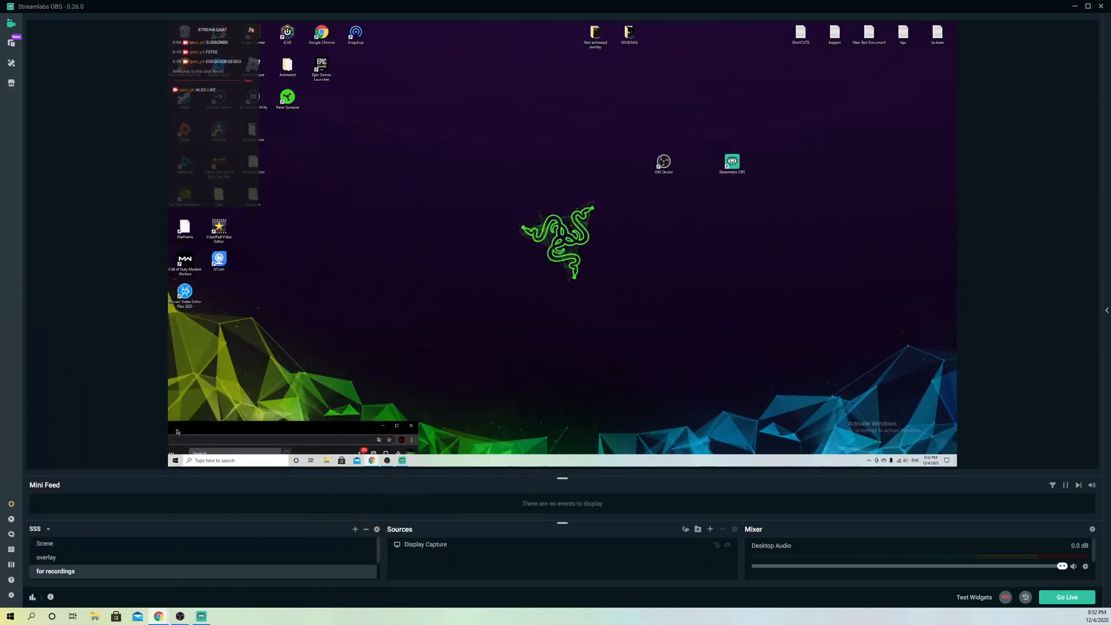
- Start Delete Cache and Restart from General settings, then dismiss the warning without deleting
click(382, 425)
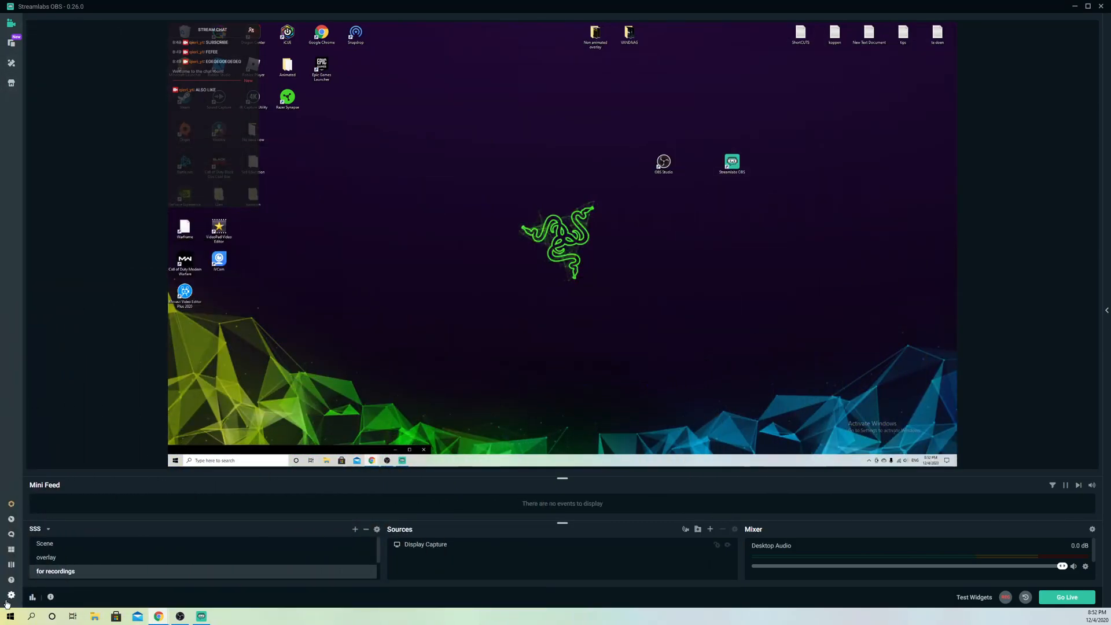
click(10, 593)
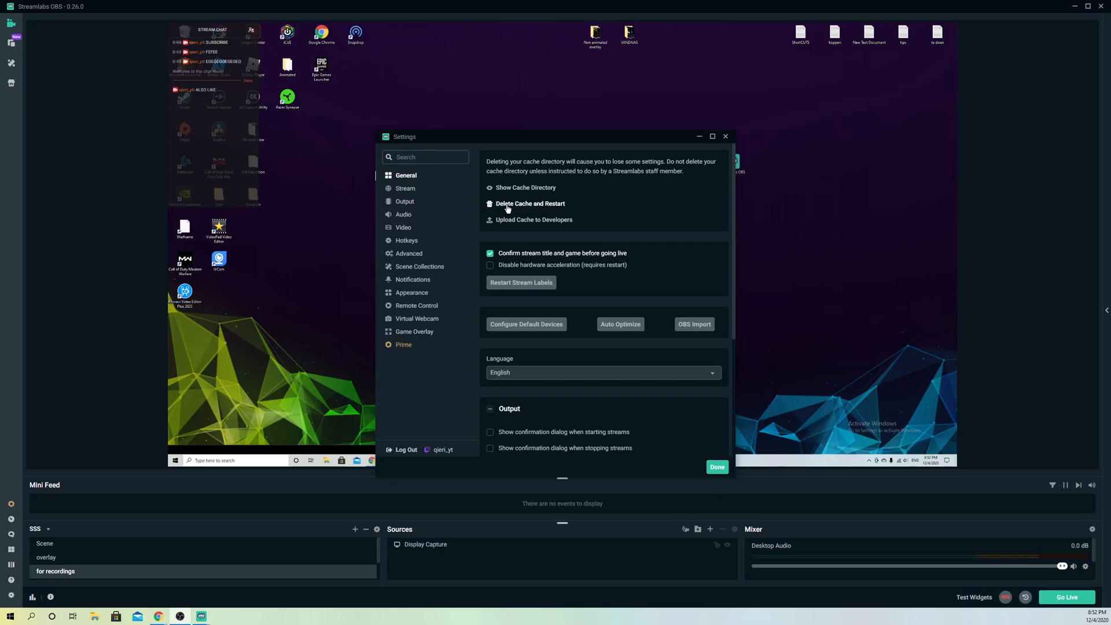
mouse_move(555, 207)
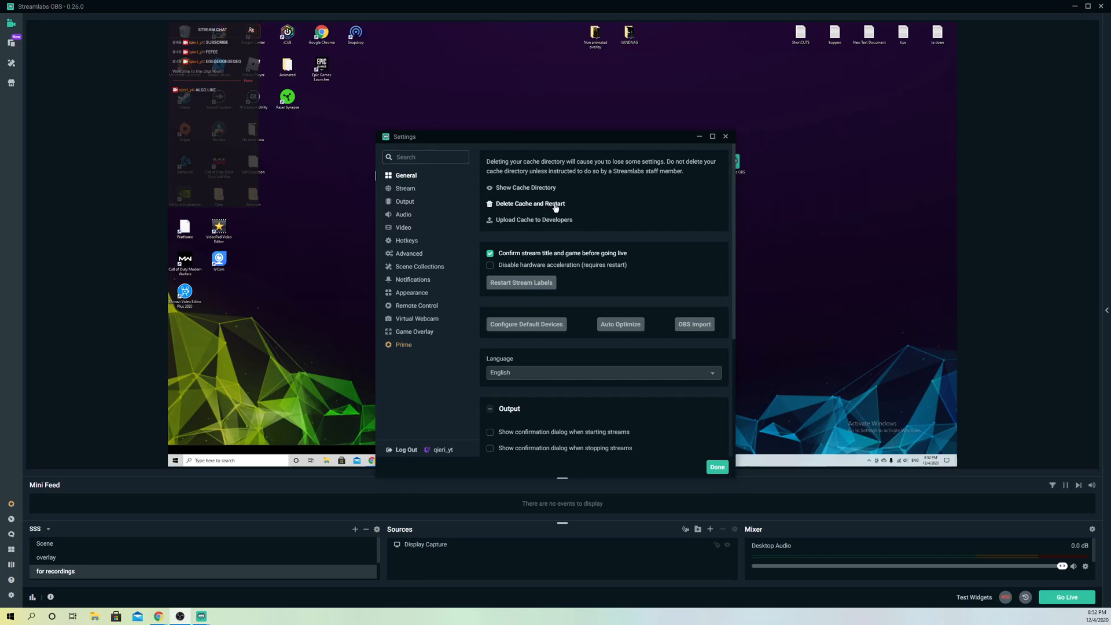
click(528, 203)
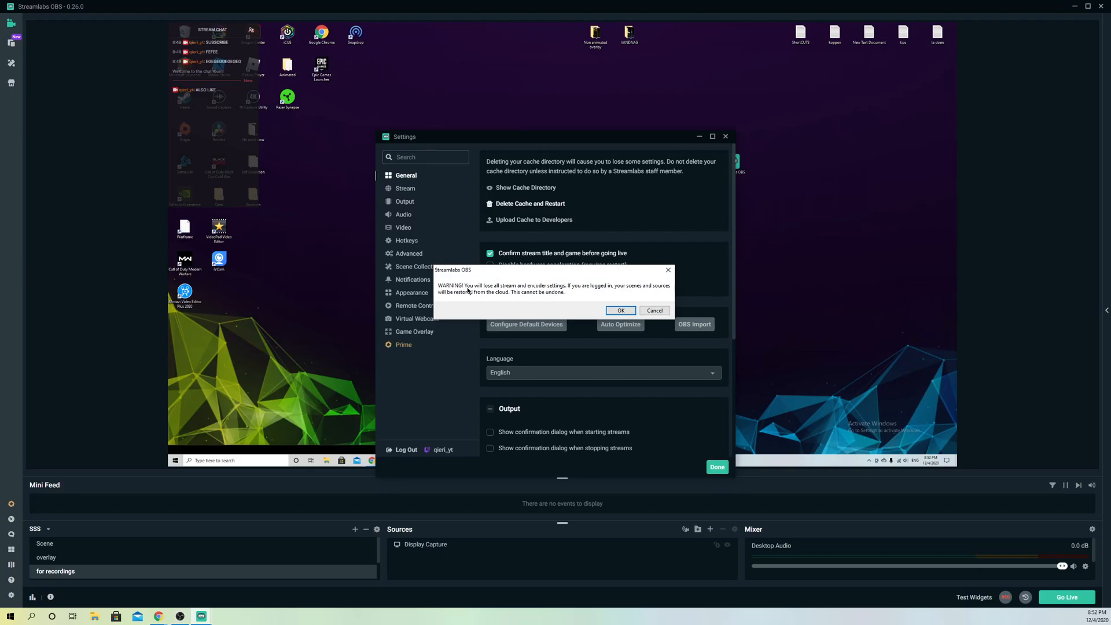
mouse_move(560, 293)
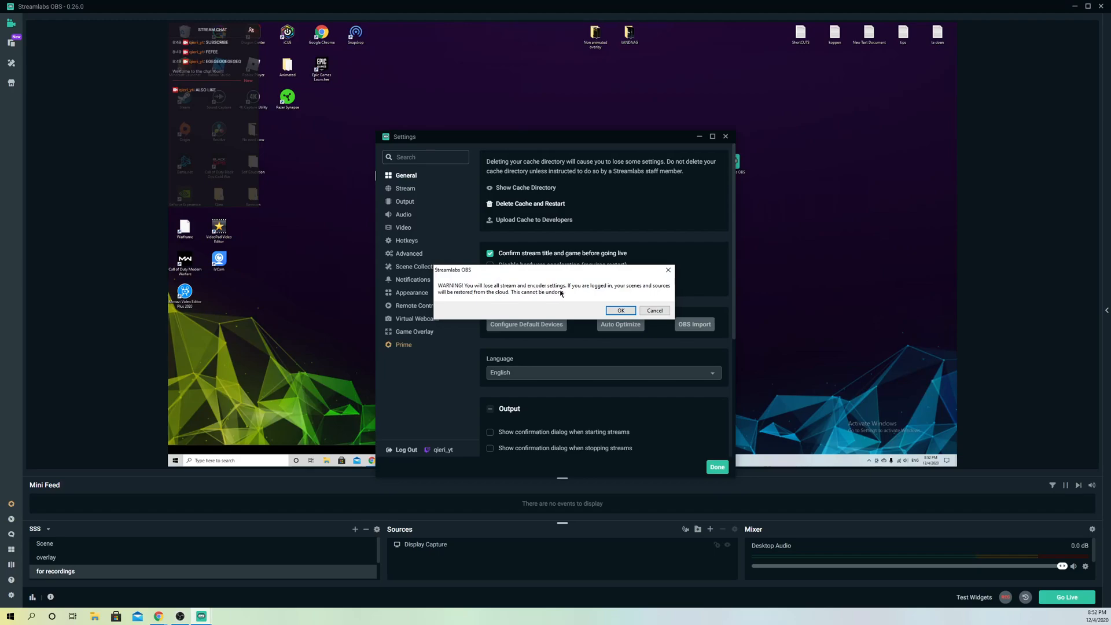
mouse_move(655, 296)
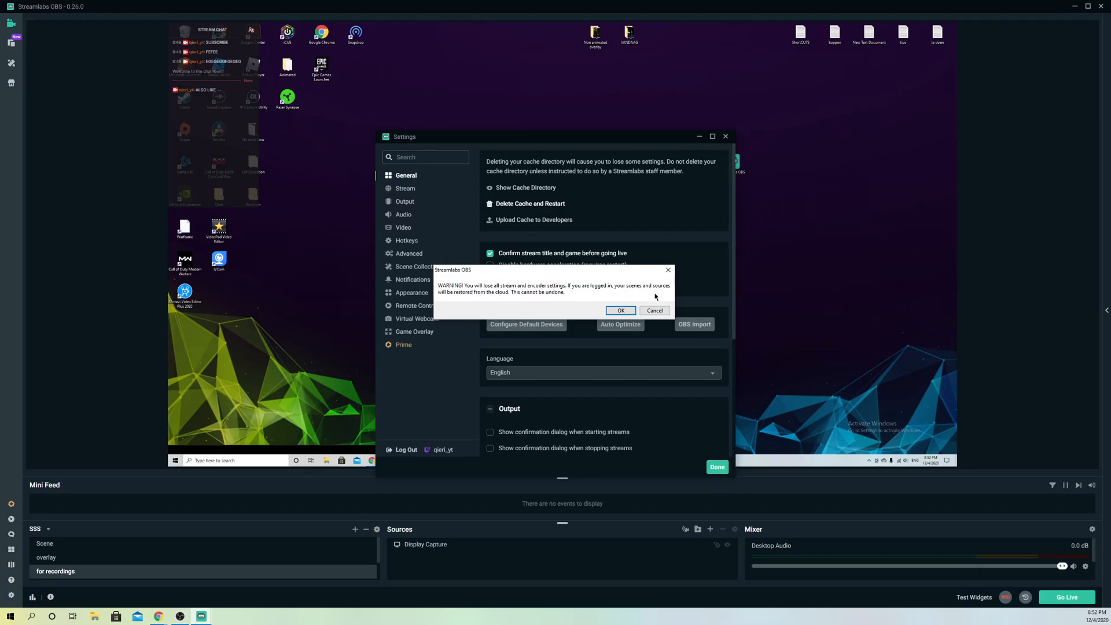
mouse_move(534, 301)
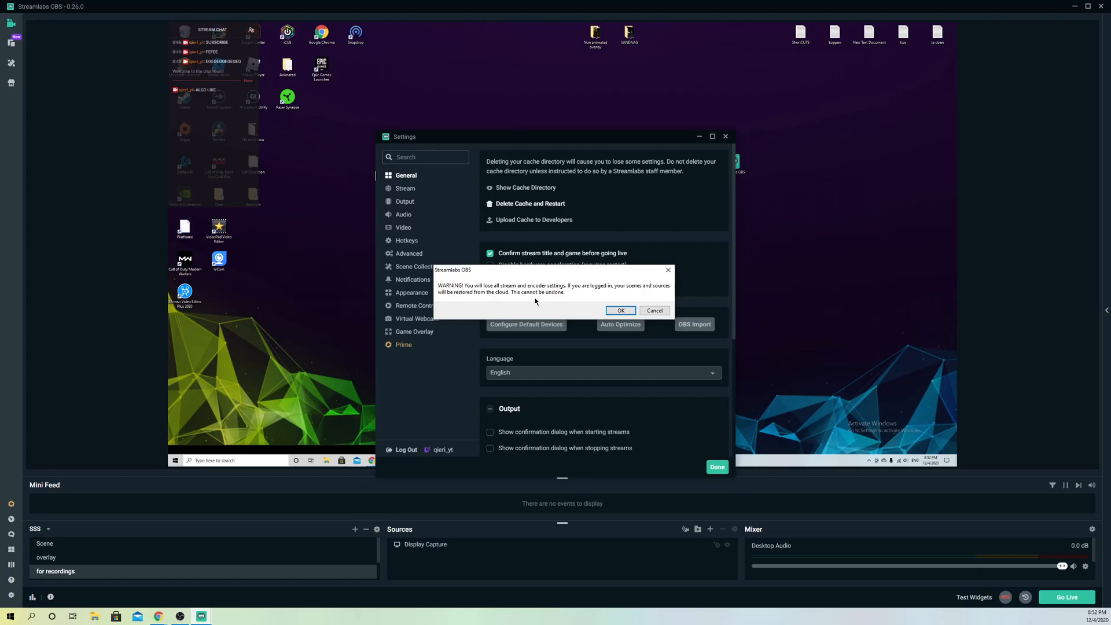
mouse_move(638, 278)
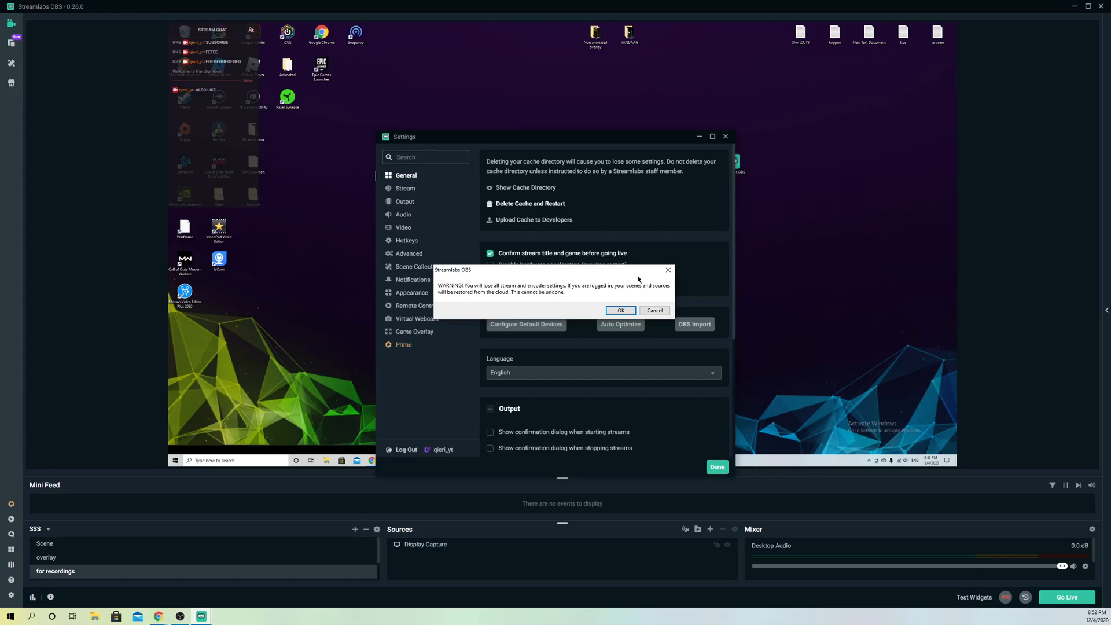
mouse_move(487, 288)
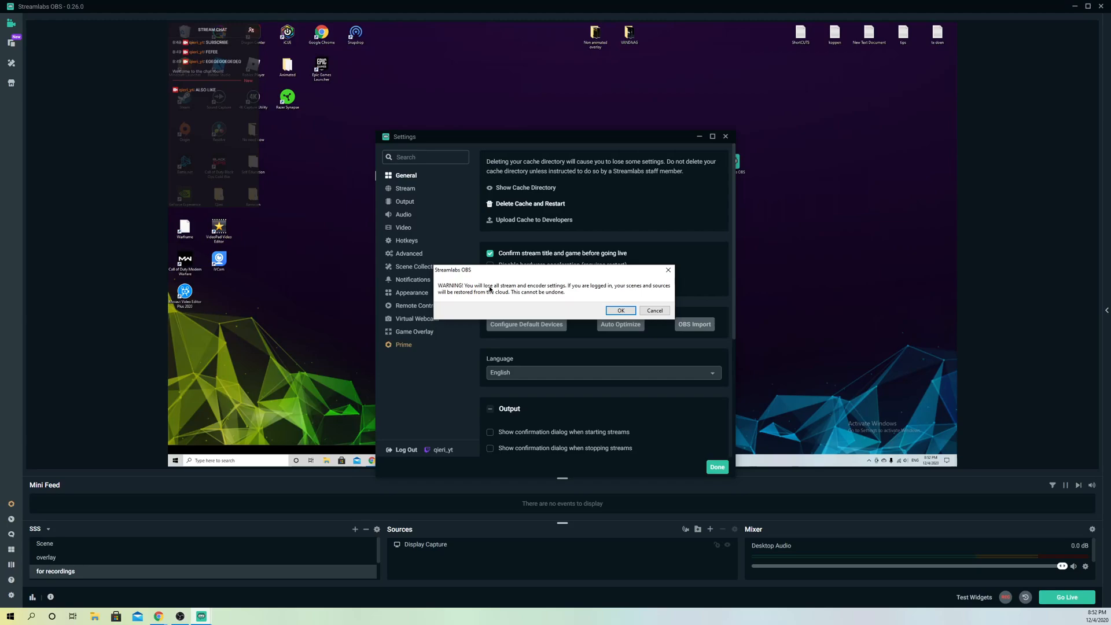
mouse_move(556, 293)
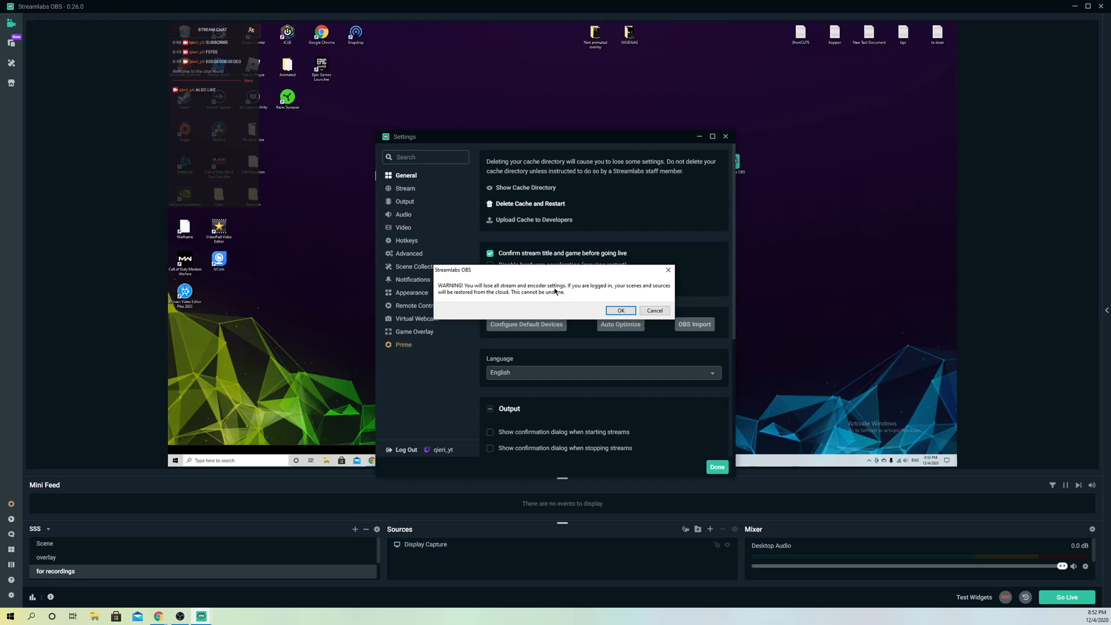
mouse_move(553, 290)
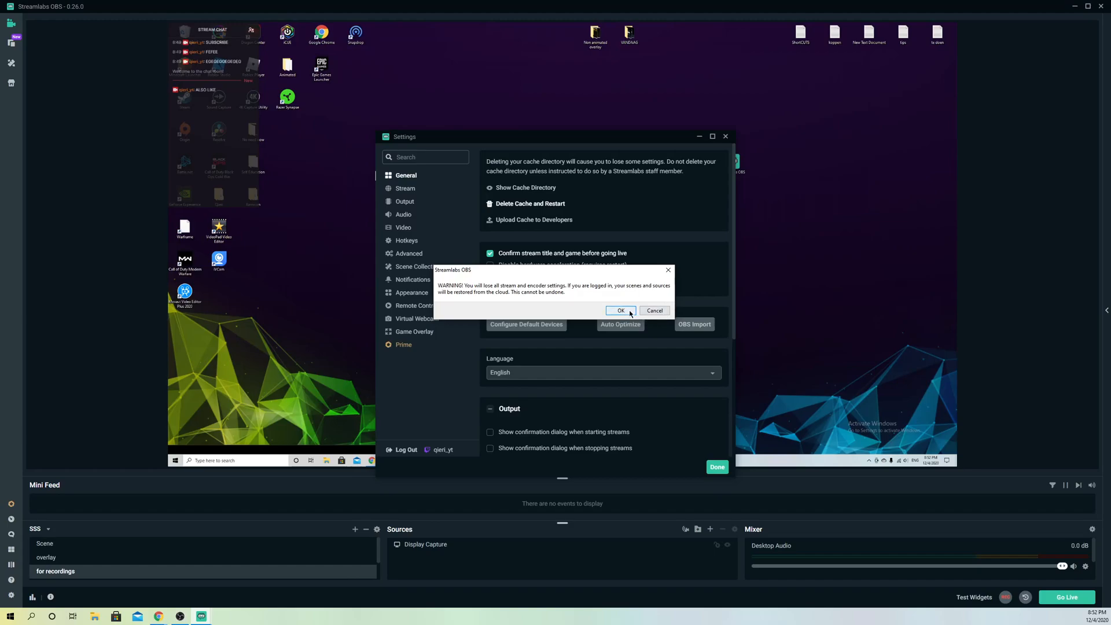
mouse_move(667, 269)
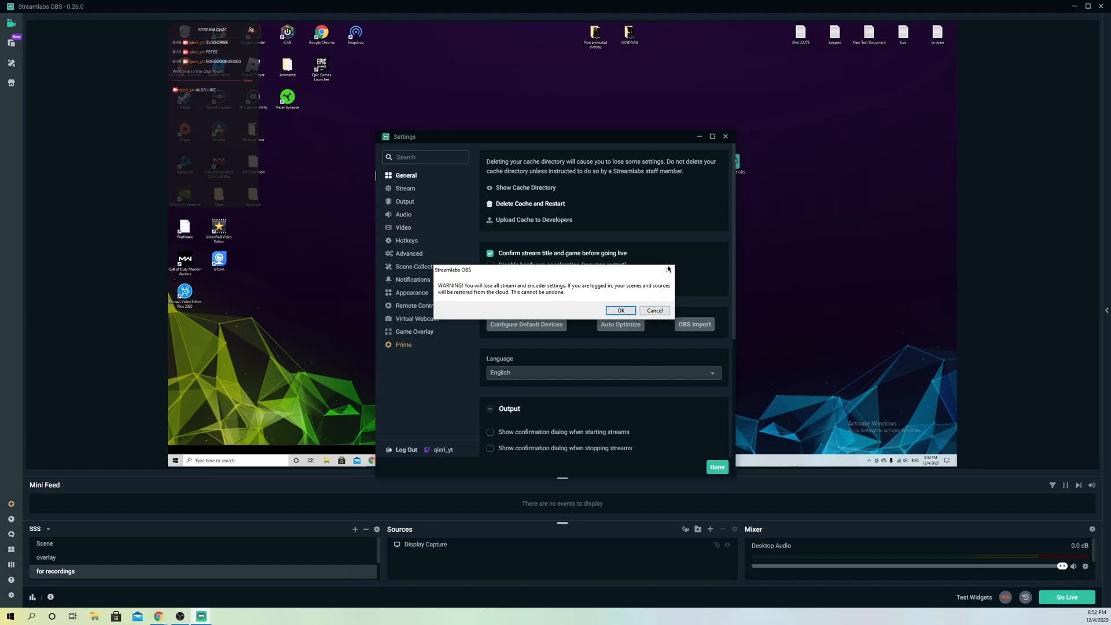
click(654, 310)
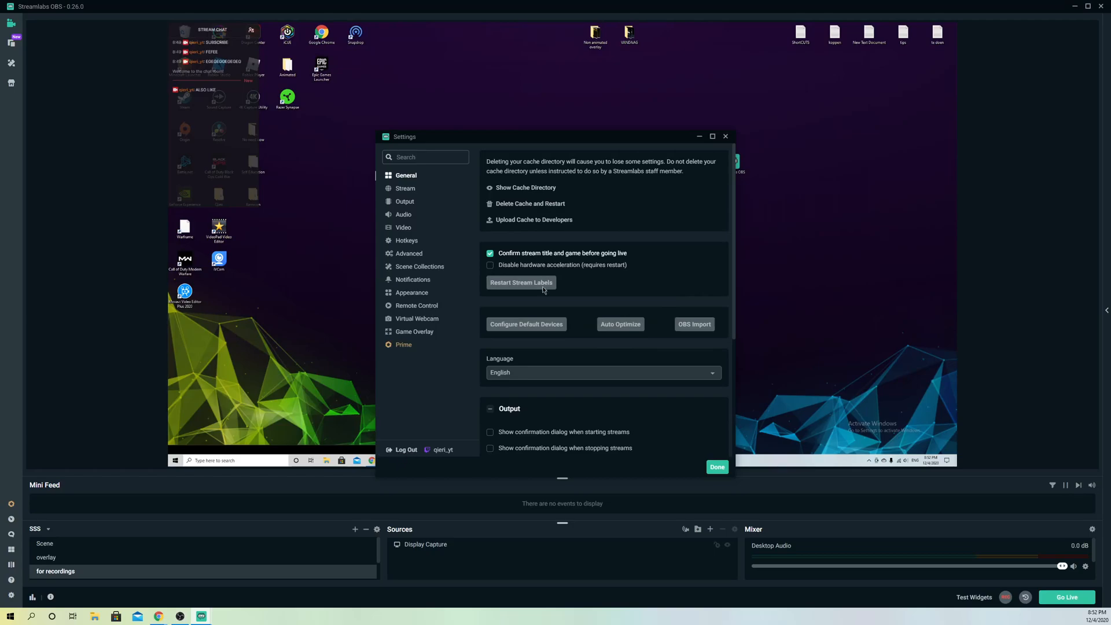
mouse_move(411, 458)
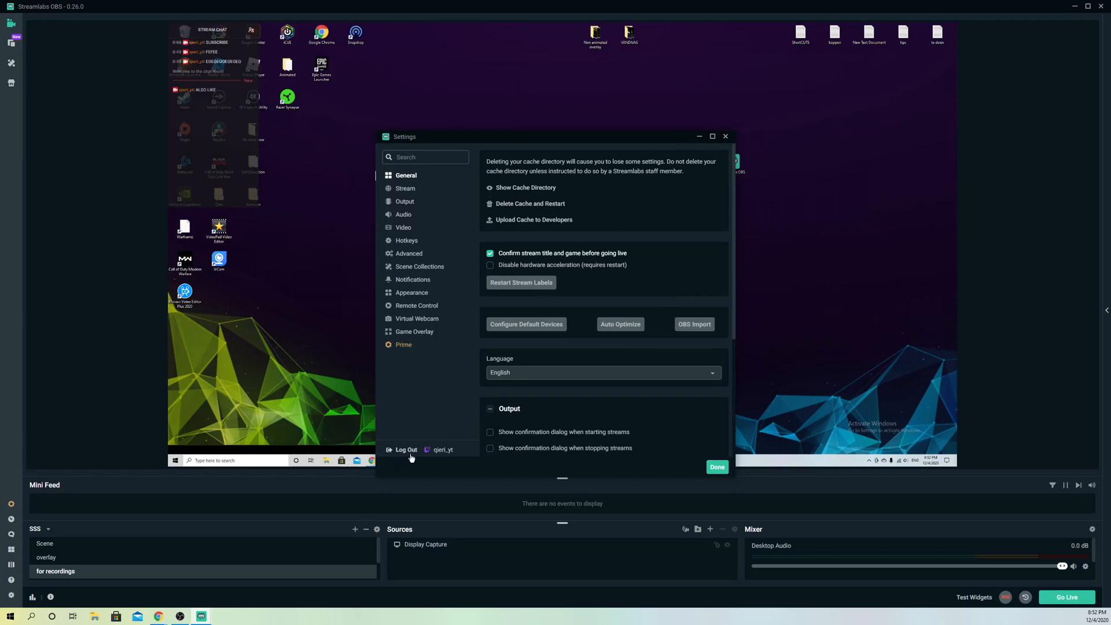
- Close Settings with Done and select the Display Capture in the preview
click(716, 467)
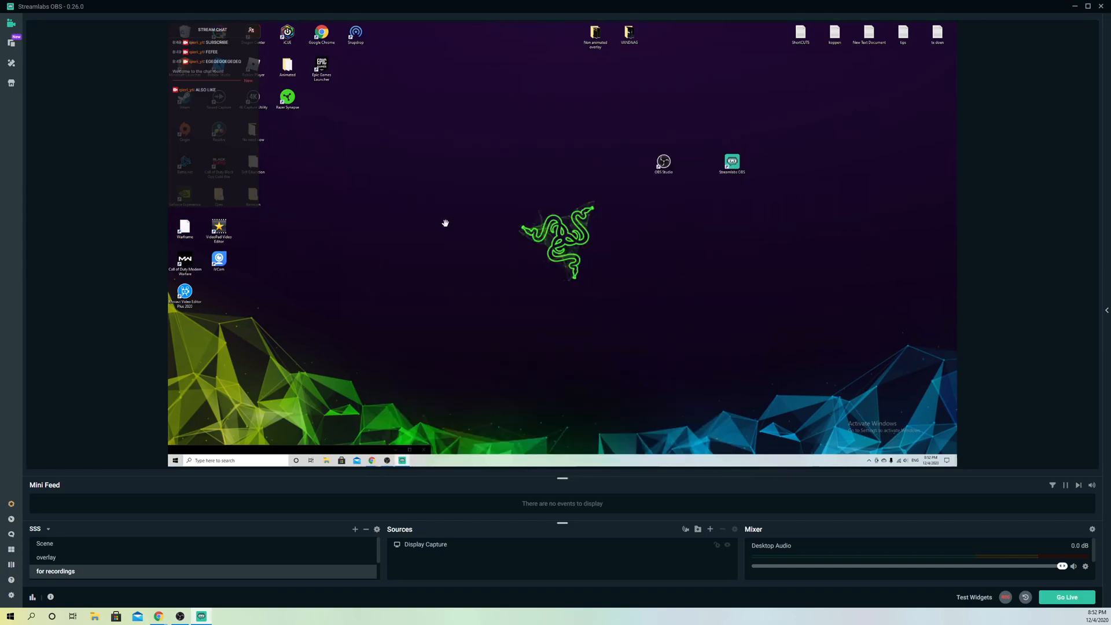
click(425, 543)
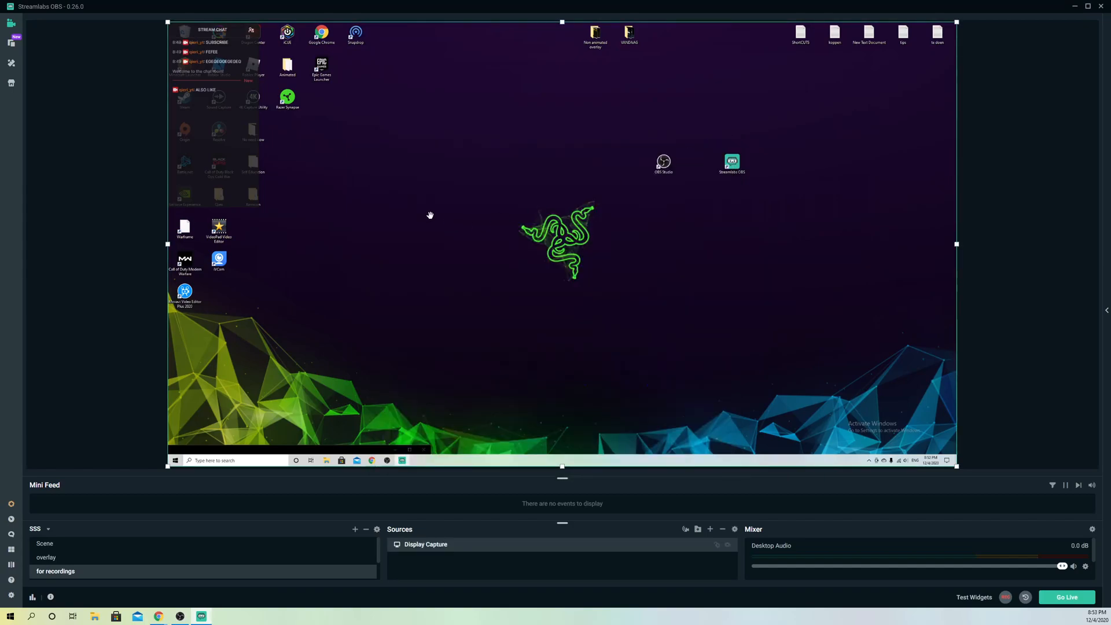
mouse_move(429, 218)
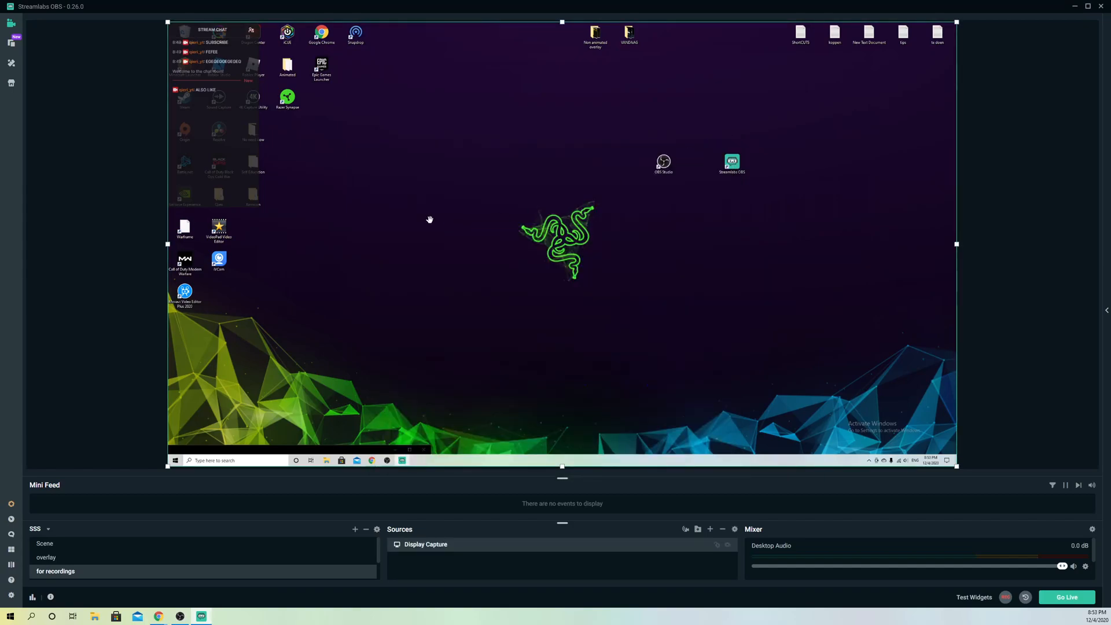
mouse_move(418, 235)
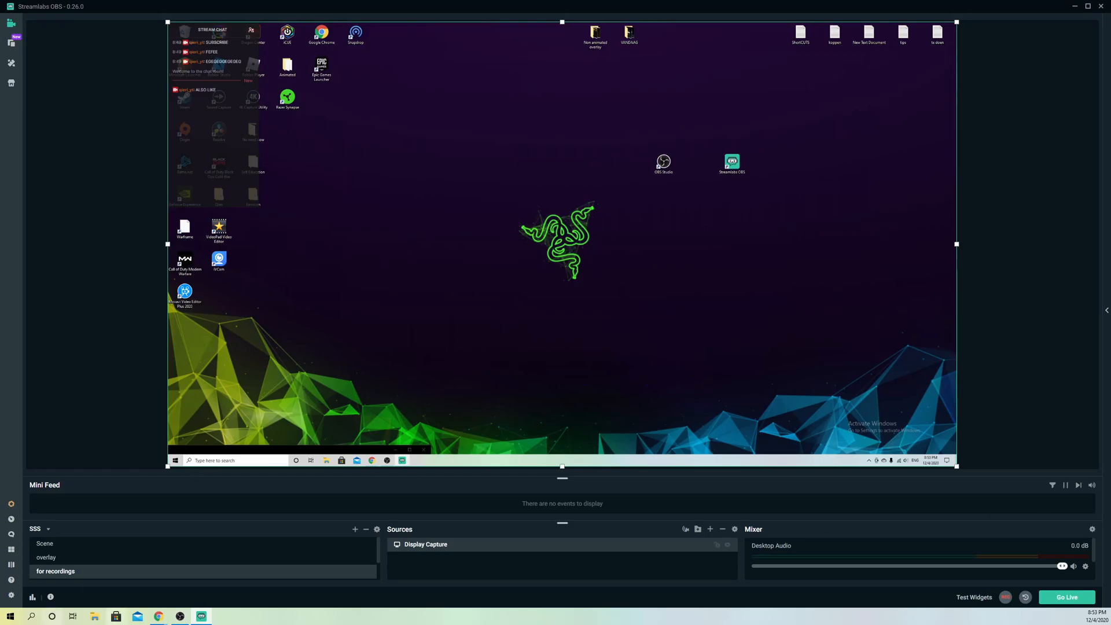
click(31, 616)
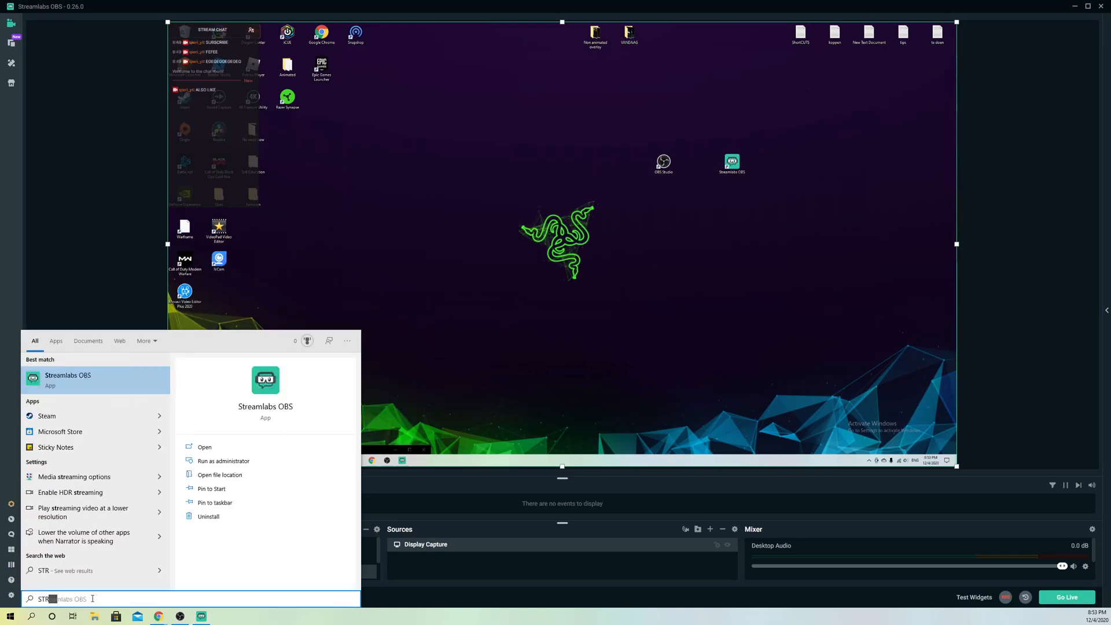
text(STRER)
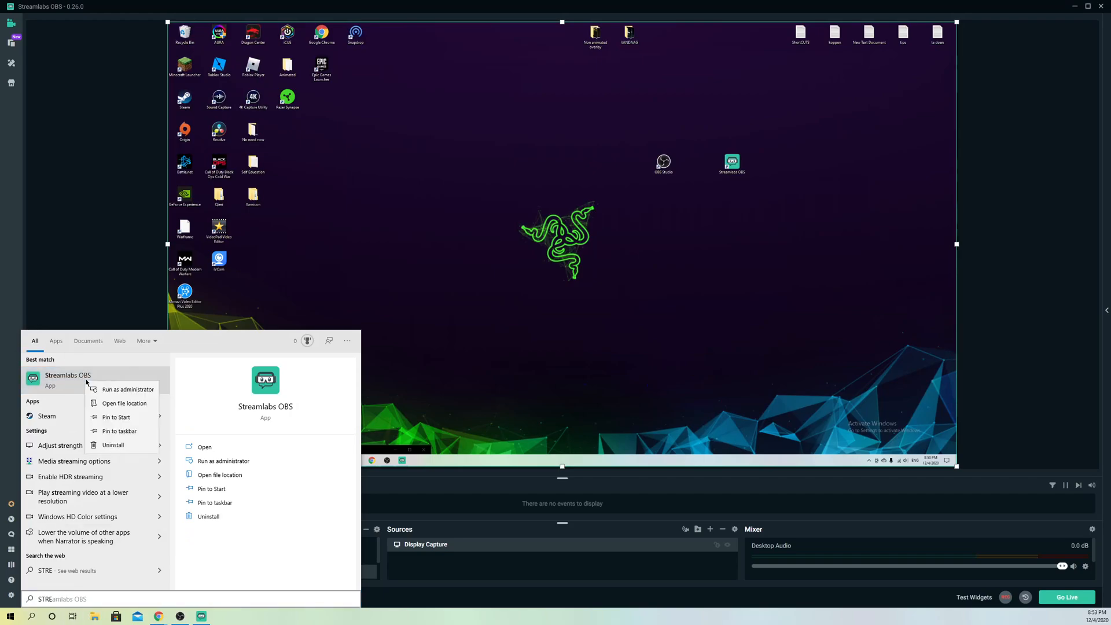
mouse_move(141, 444)
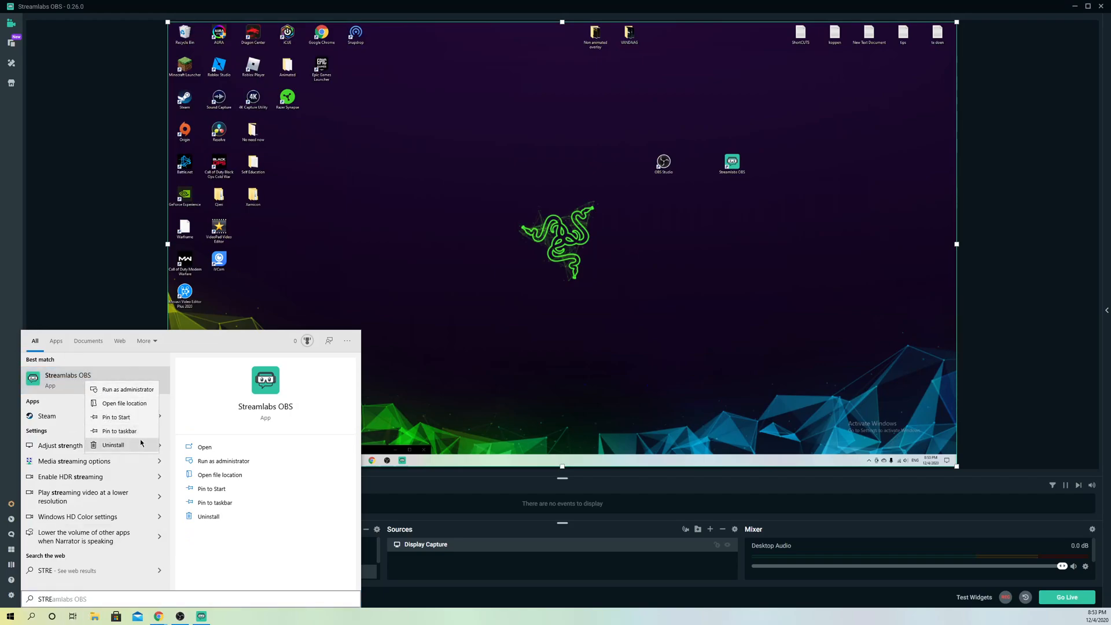
mouse_move(115, 288)
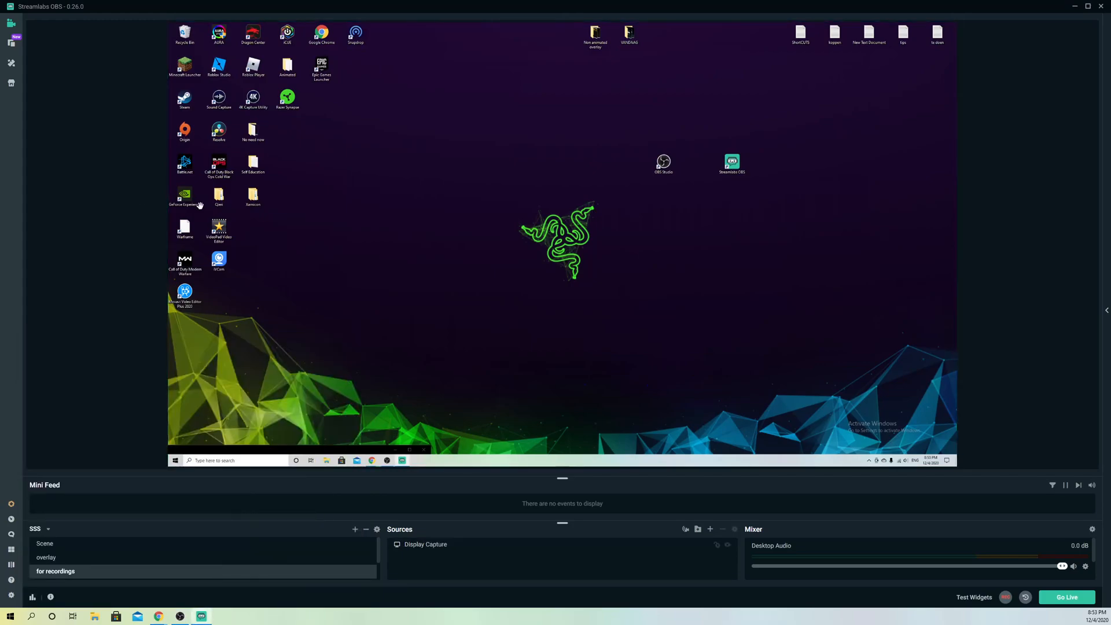
mouse_move(110, 164)
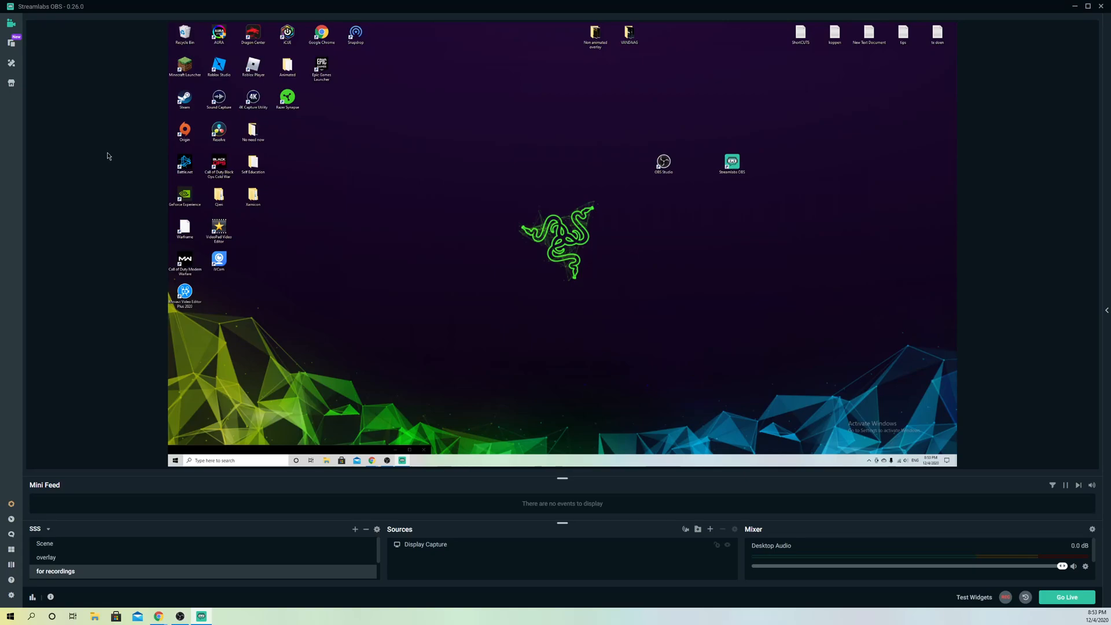
mouse_move(111, 146)
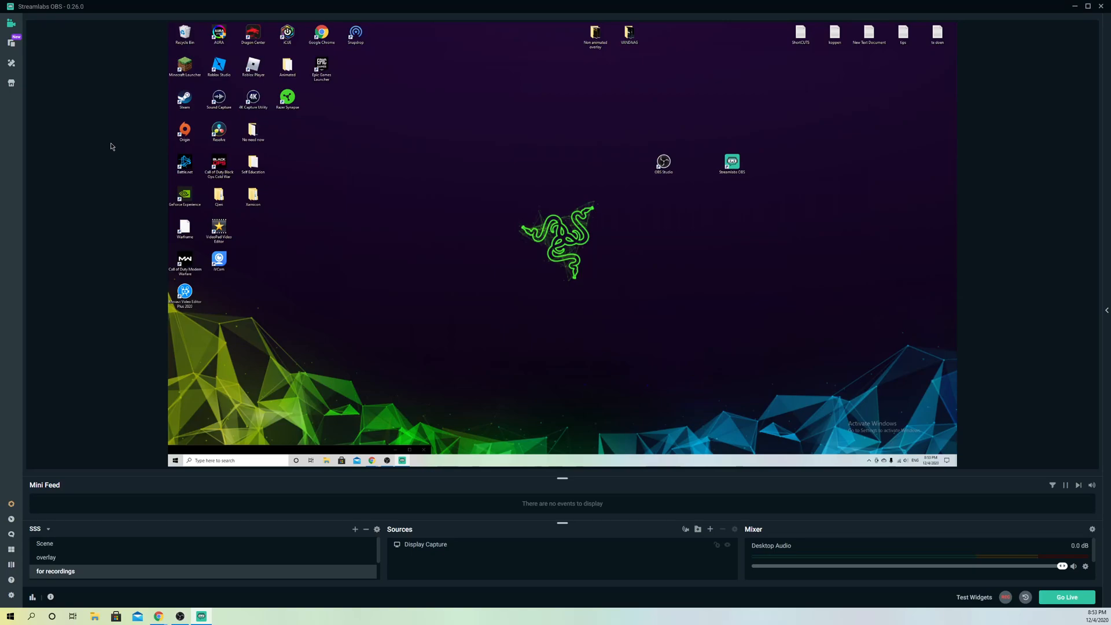
mouse_move(95, 148)
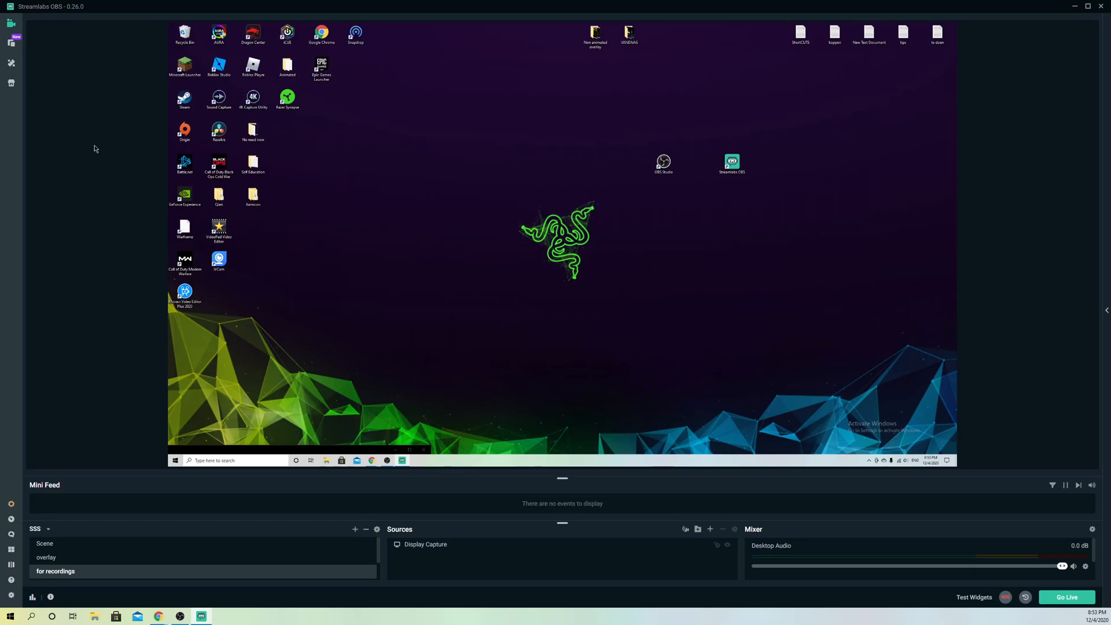
mouse_move(101, 155)
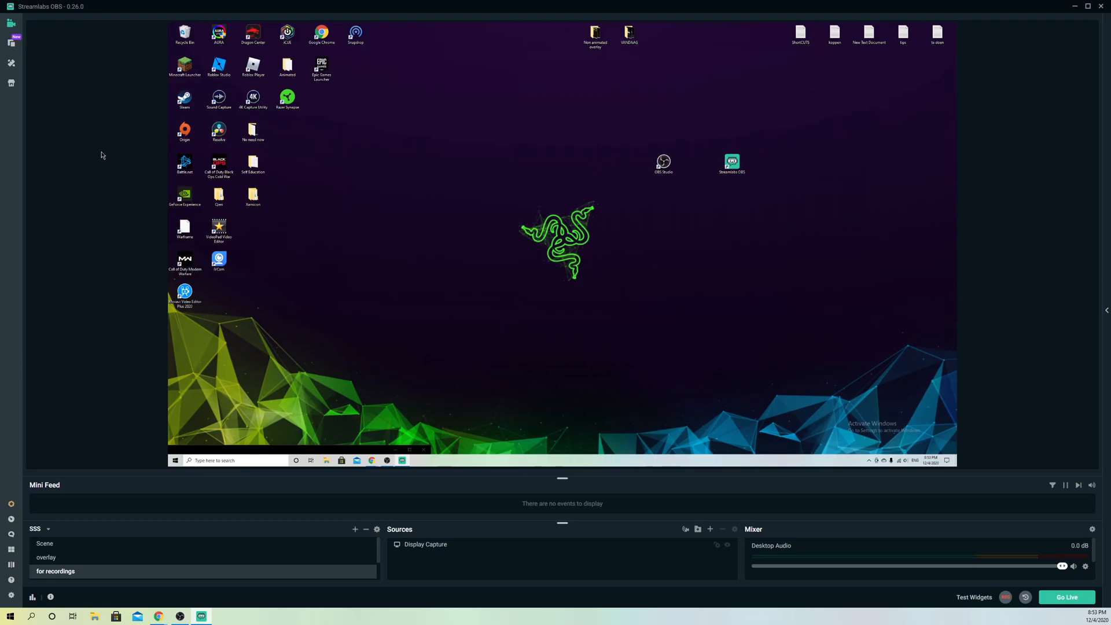
mouse_move(891, 432)
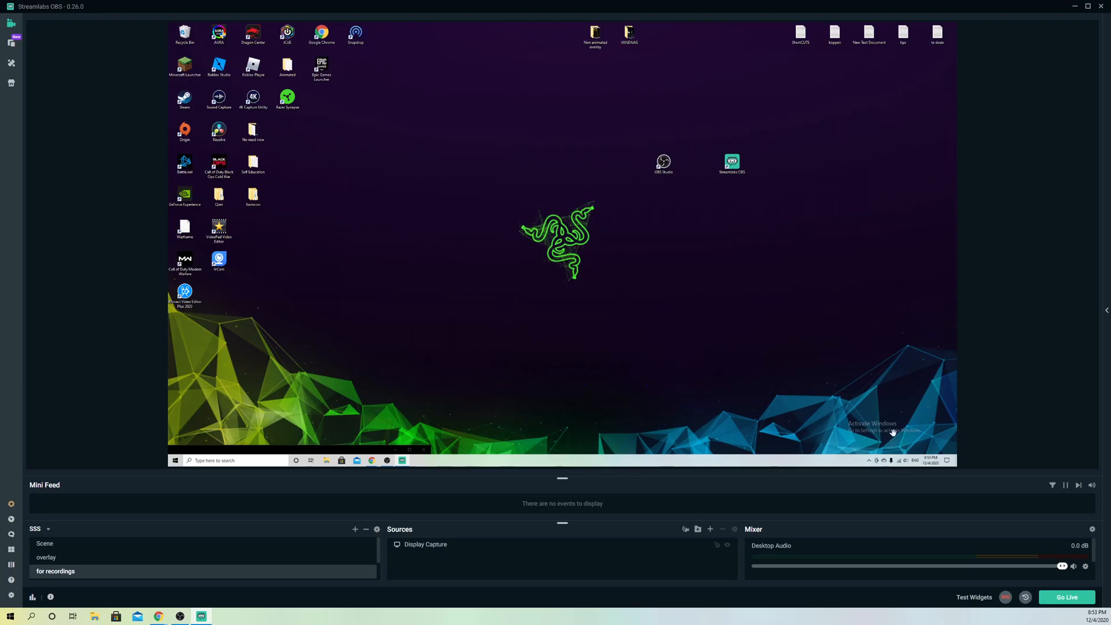